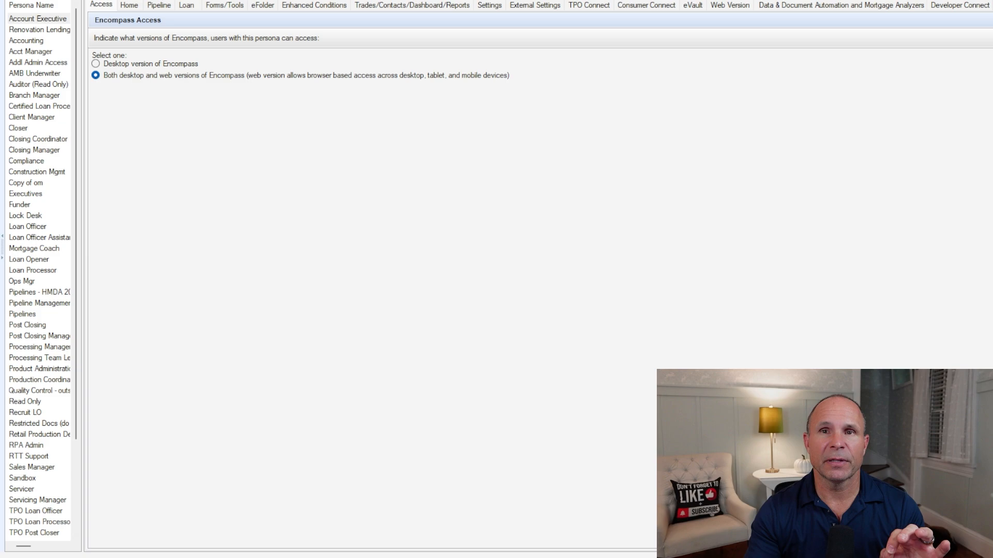
pyautogui.click(35, 29)
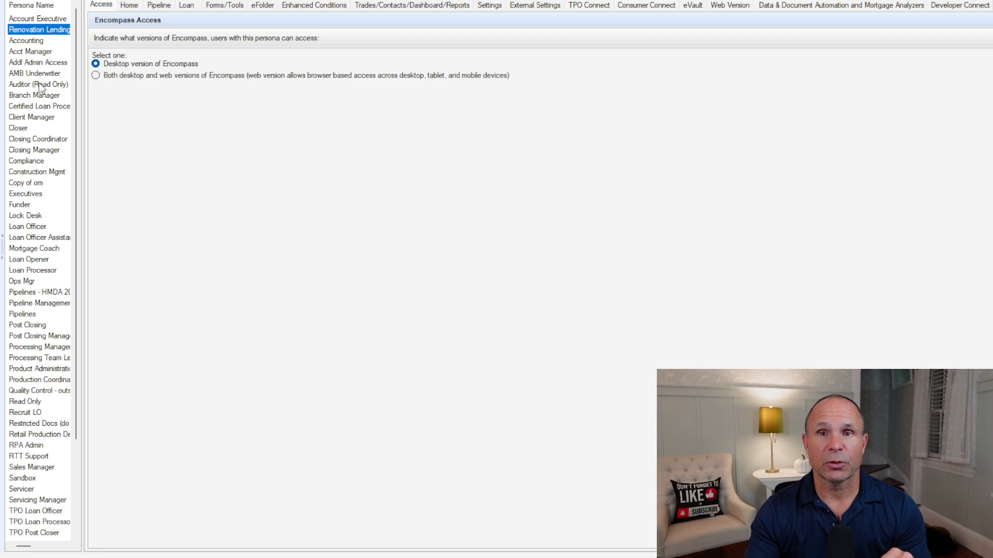
pyautogui.click(17, 128)
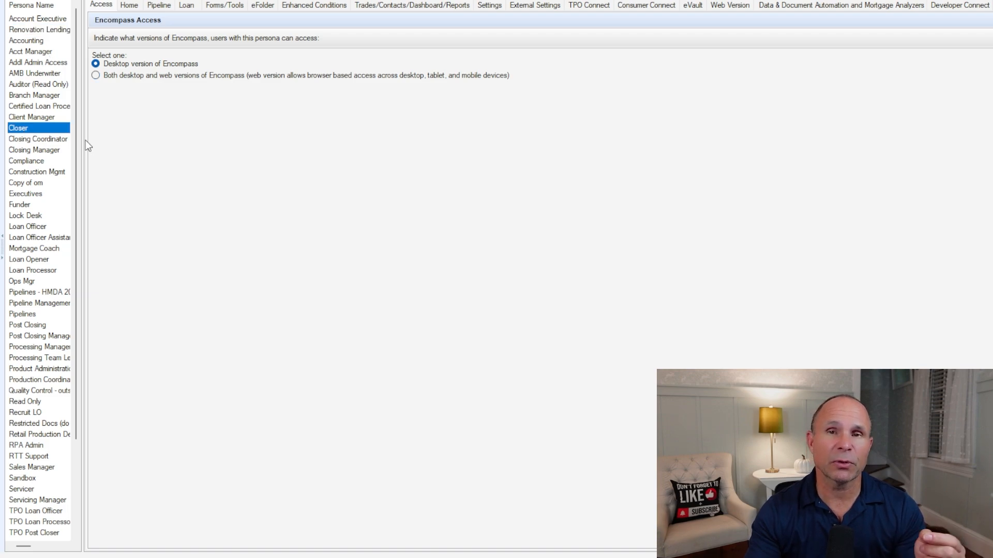
pyautogui.moveTo(56, 153)
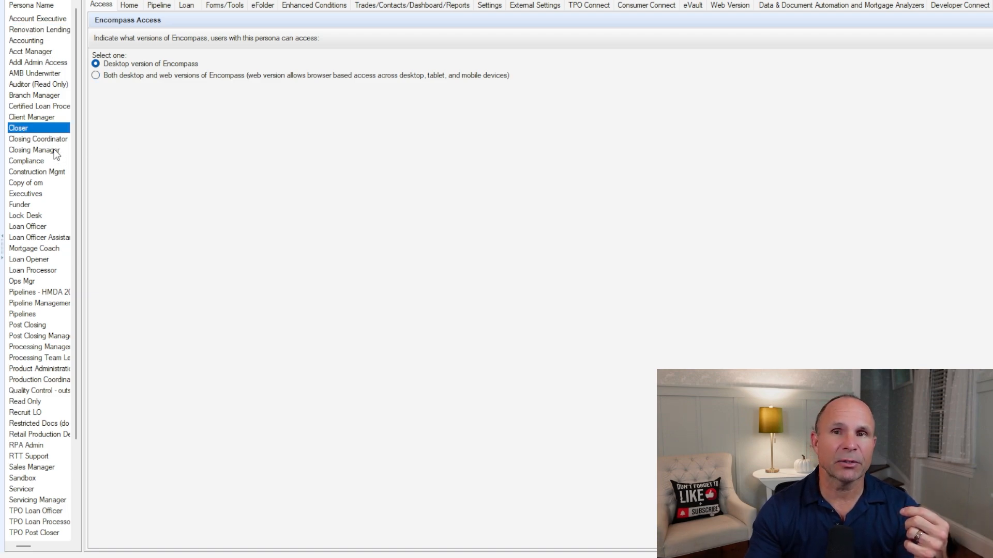
pyautogui.click(31, 150)
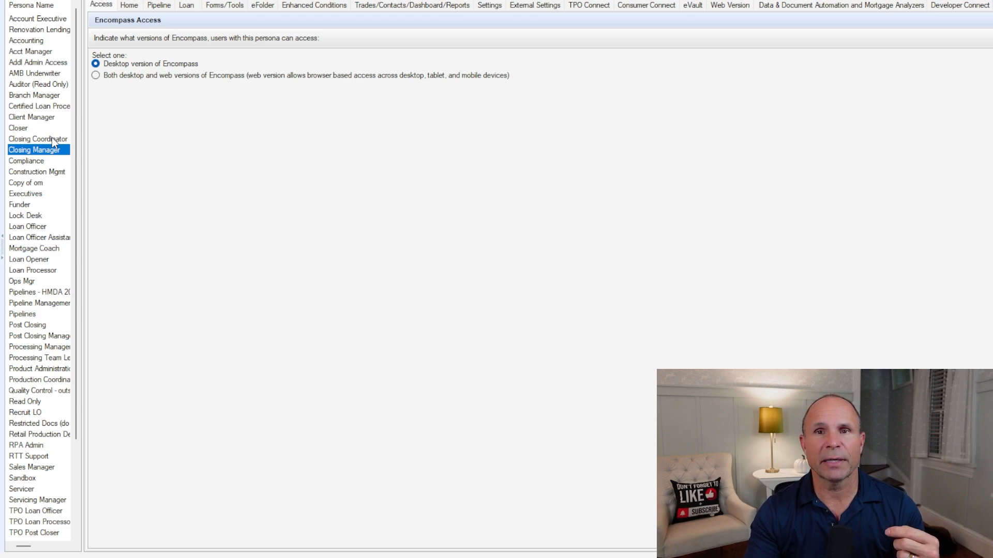
pyautogui.click(37, 139)
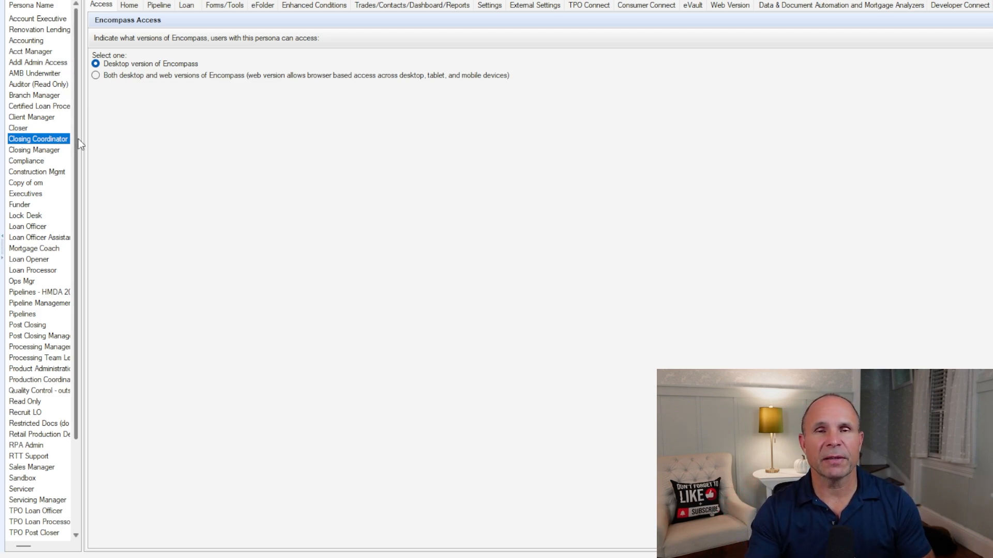
pyautogui.moveTo(121, 158)
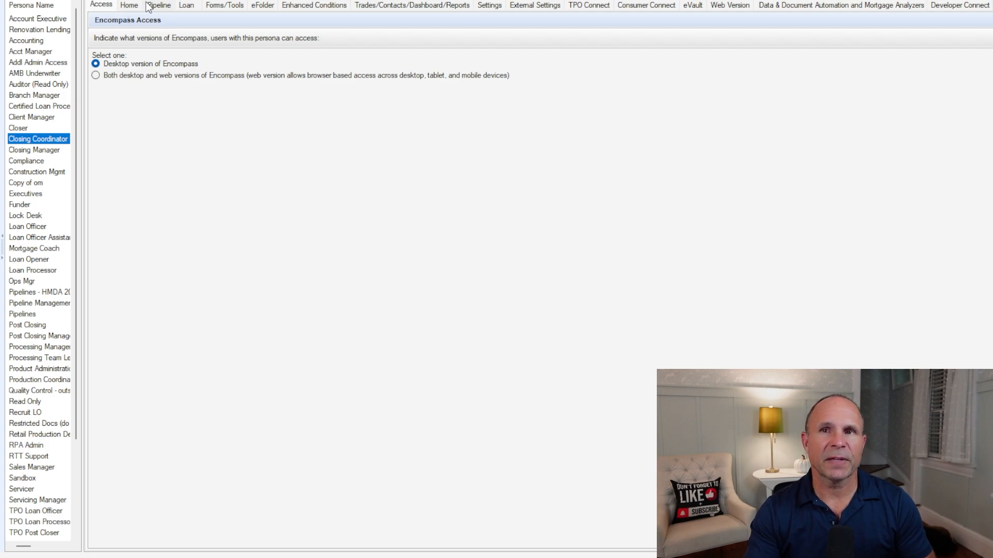
# Show the Pipeline permissions, highlighting Closing Review Queue, Closing Queue-SE and another closing view.
pyautogui.click(159, 5)
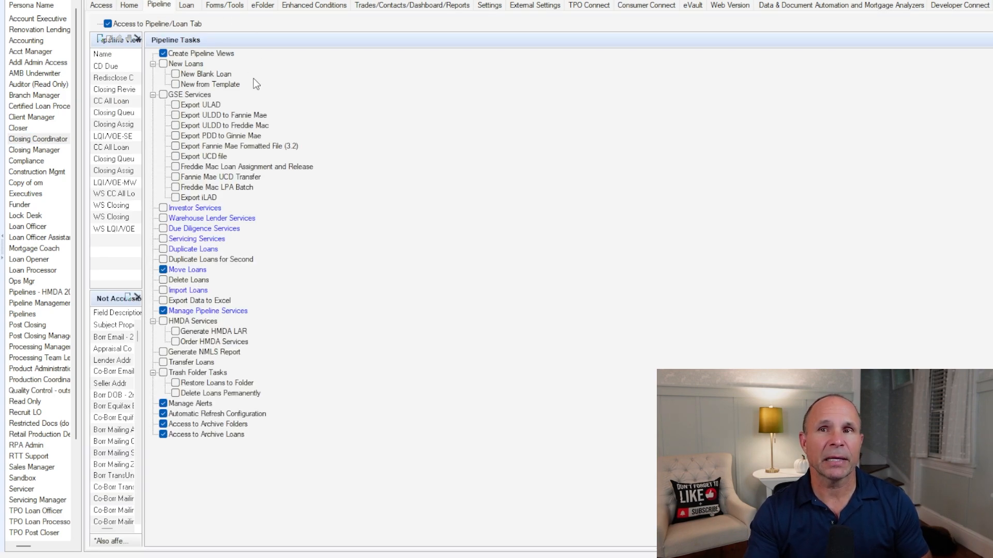
pyautogui.moveTo(226, 121)
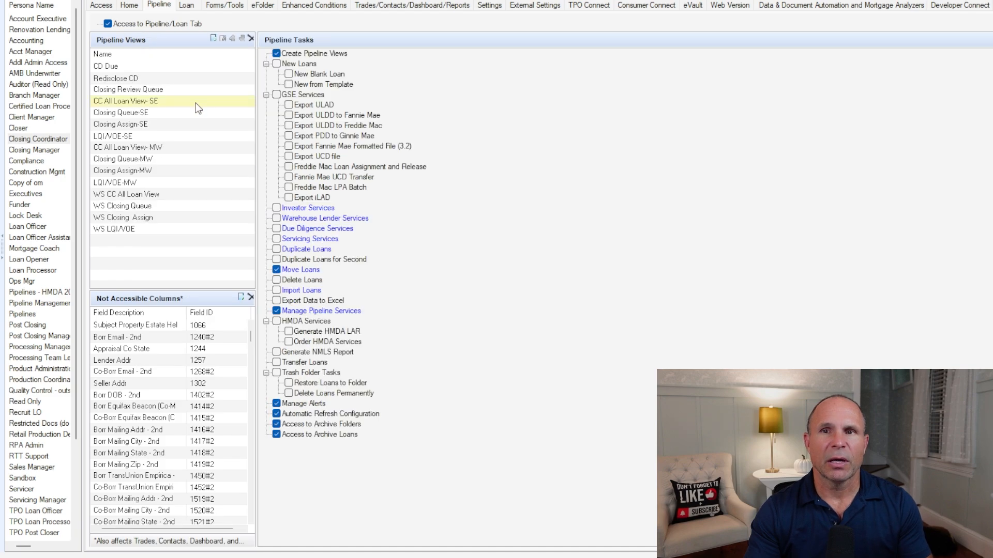
pyautogui.click(128, 89)
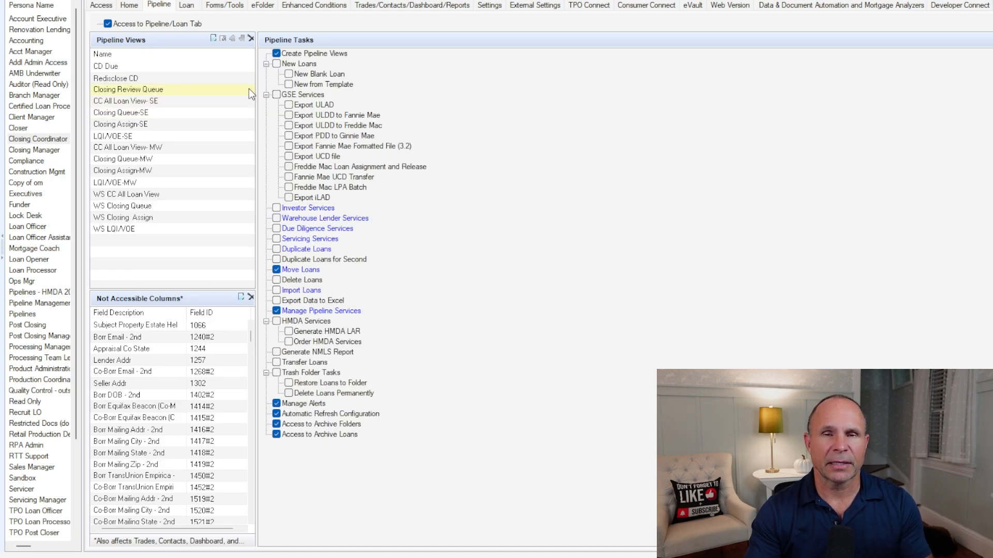
pyautogui.click(120, 112)
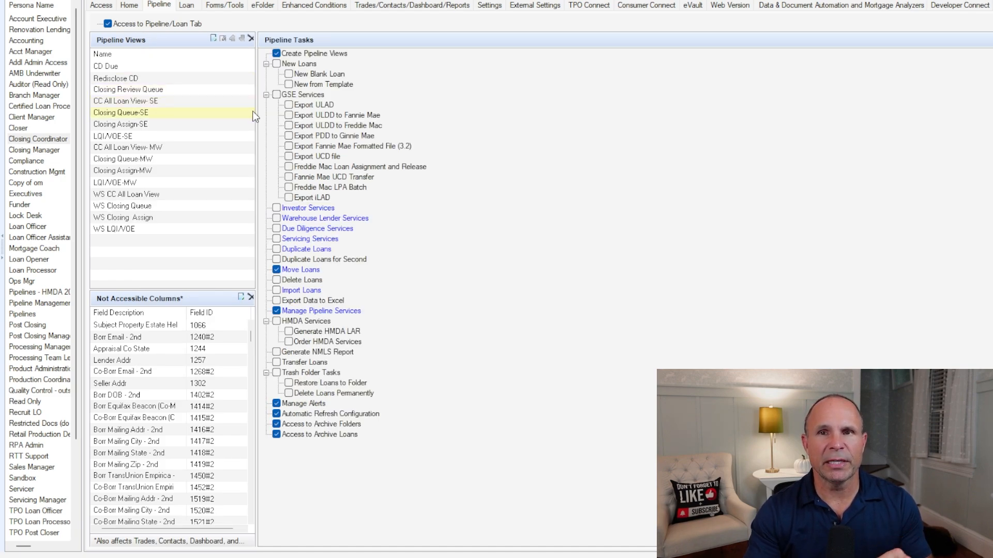
pyautogui.click(123, 159)
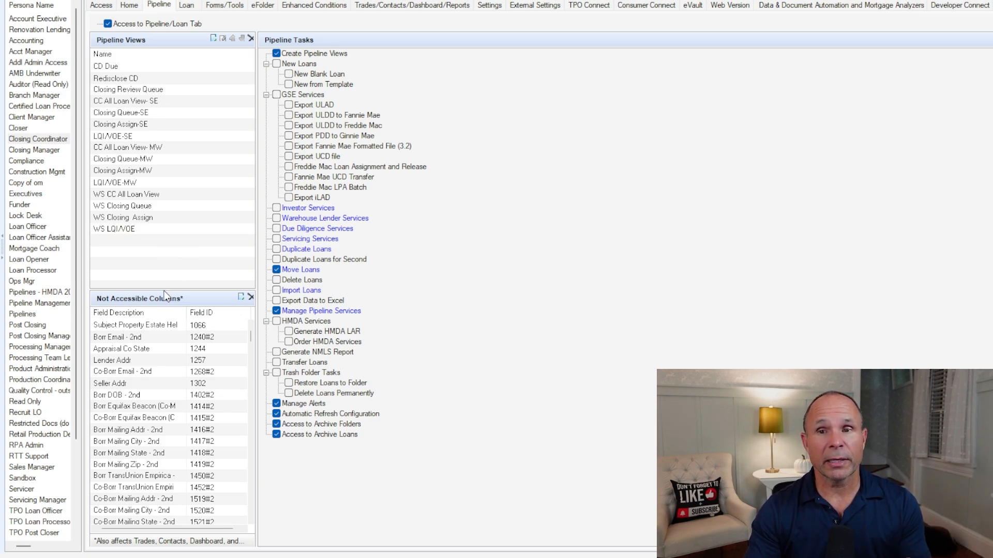
pyautogui.click(139, 361)
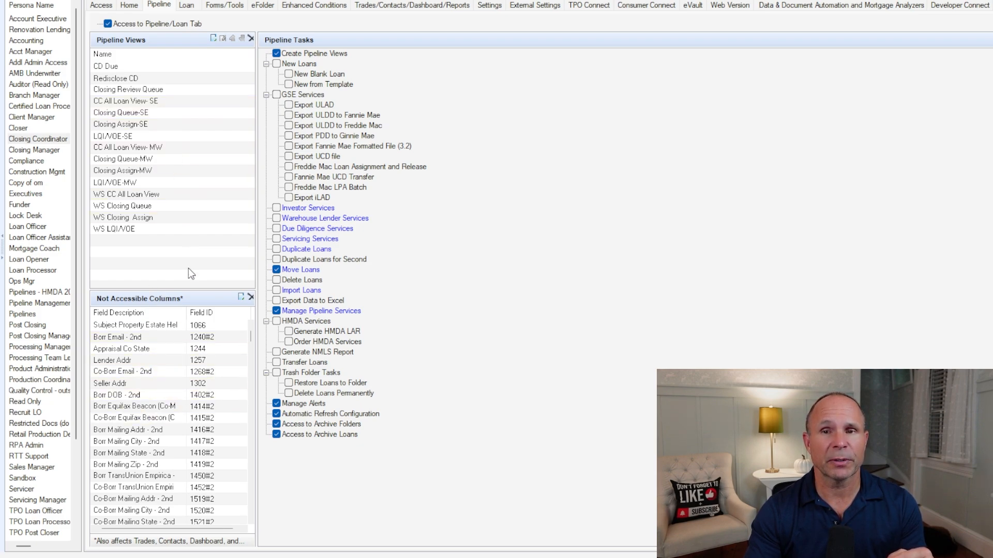
pyautogui.moveTo(178, 290)
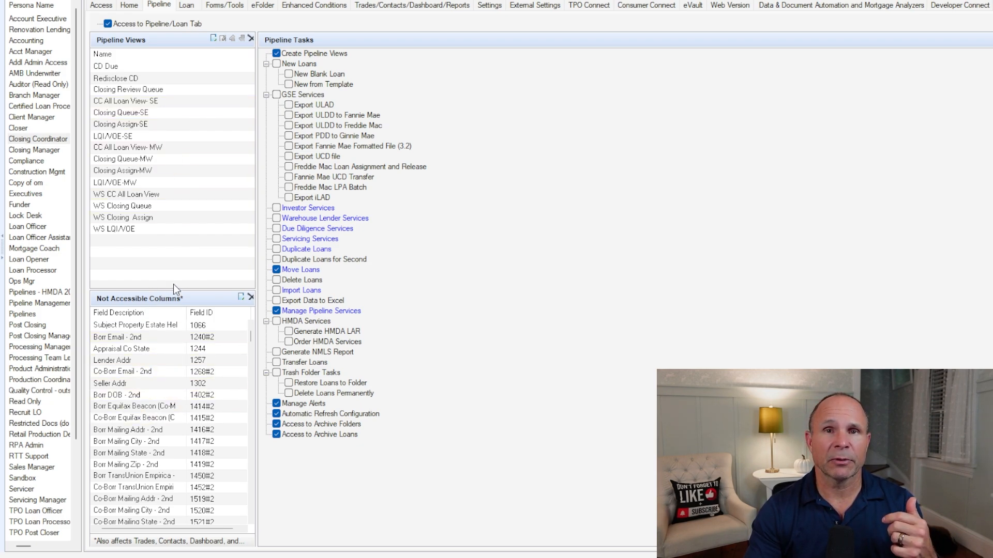
pyautogui.moveTo(157, 299)
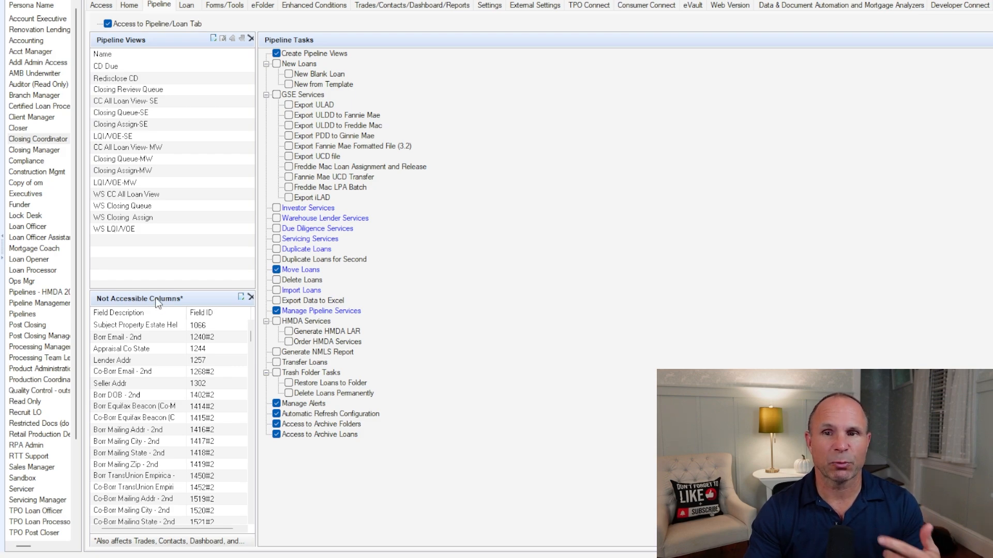
pyautogui.moveTo(290, 226)
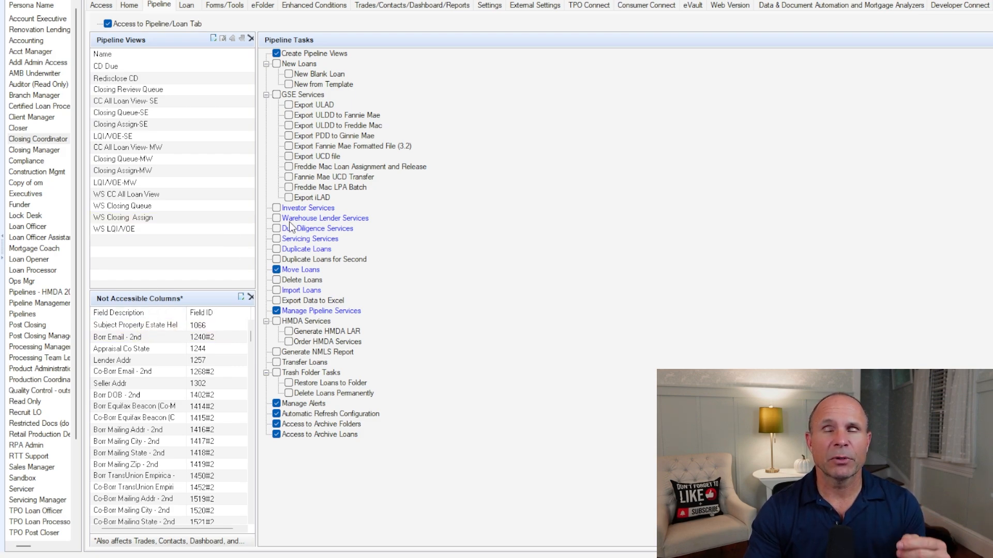
pyautogui.moveTo(328, 127)
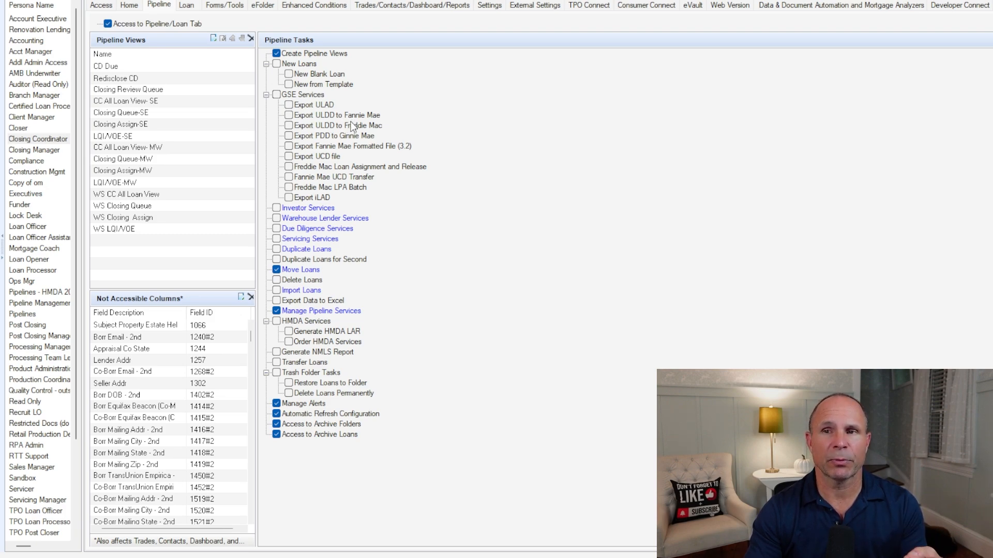
pyautogui.moveTo(336, 172)
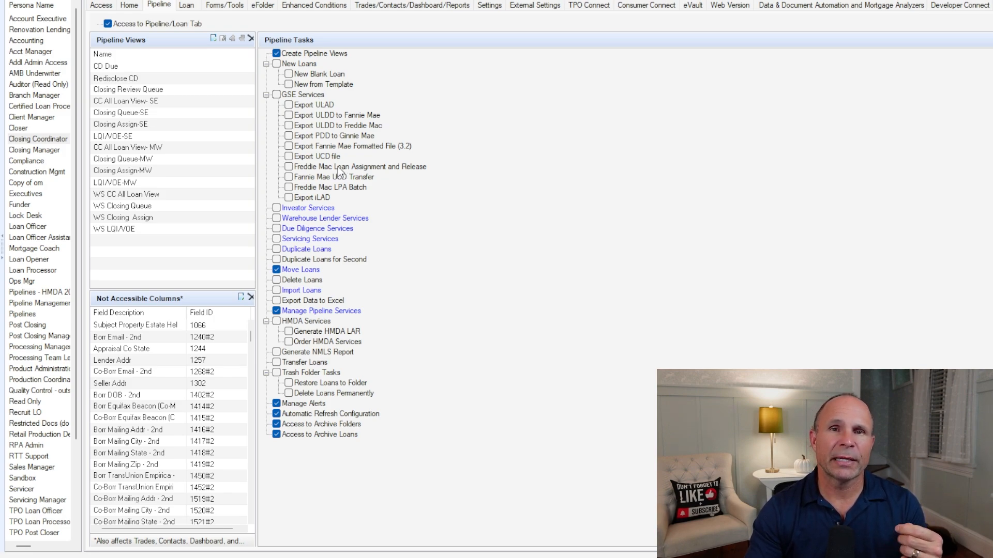
pyautogui.moveTo(331, 125)
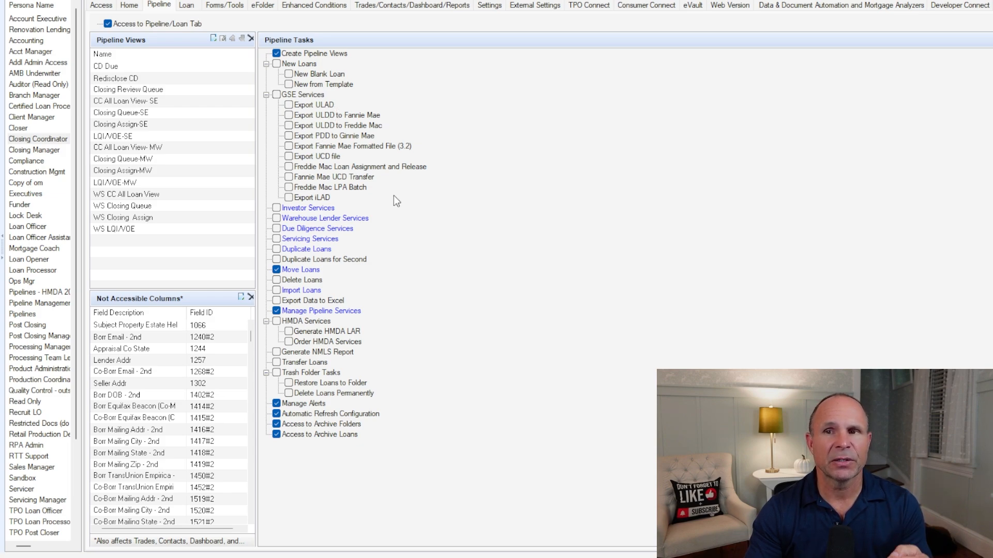
pyautogui.moveTo(359, 247)
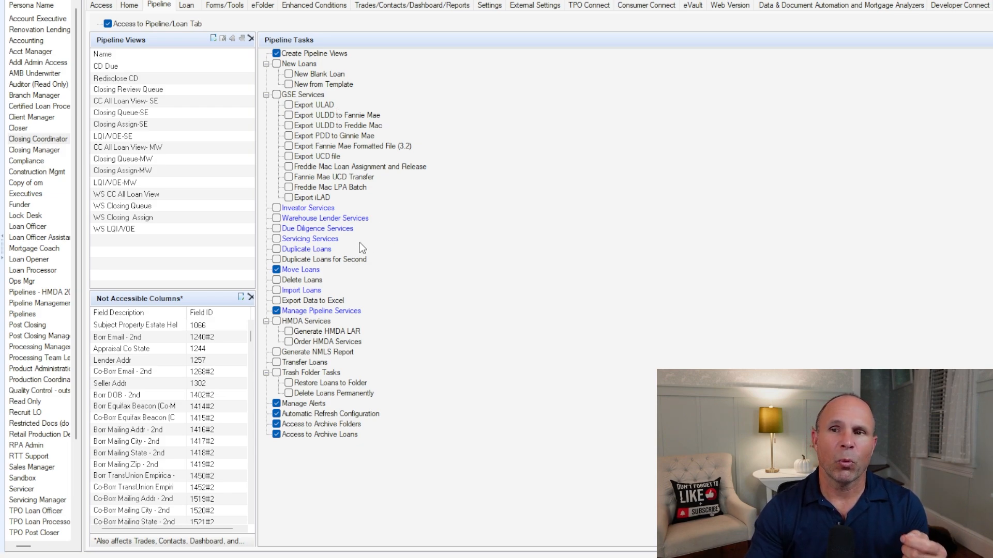
pyautogui.moveTo(315, 267)
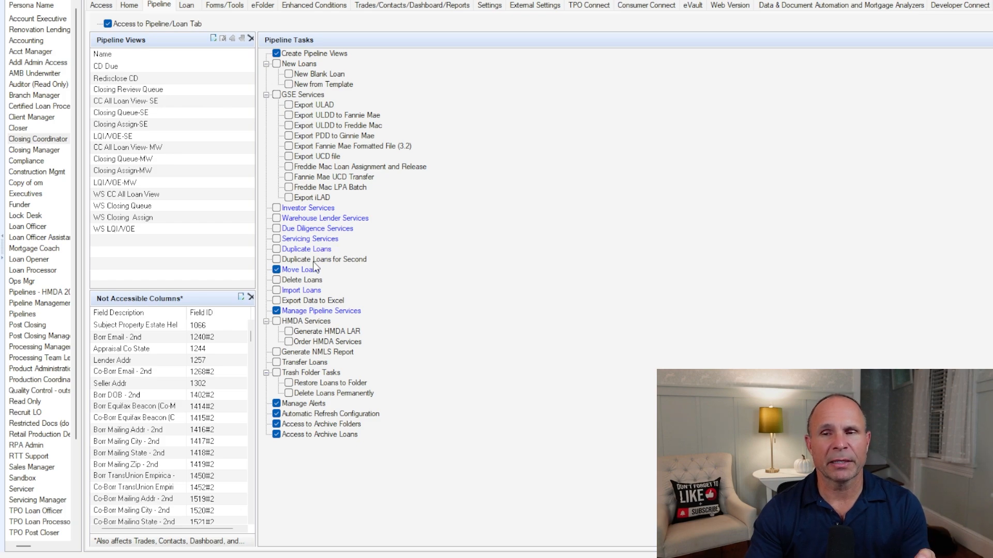
pyautogui.moveTo(325, 294)
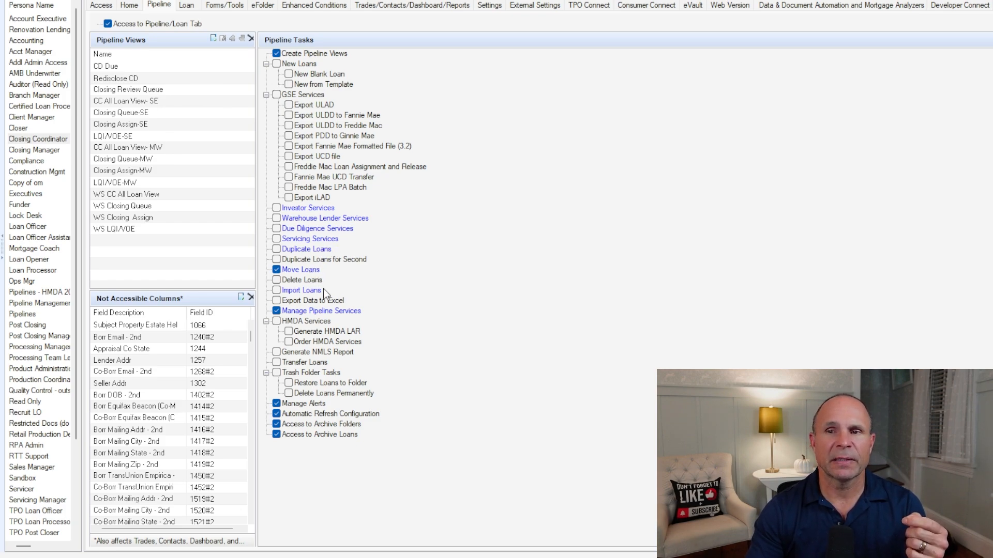
pyautogui.moveTo(306, 328)
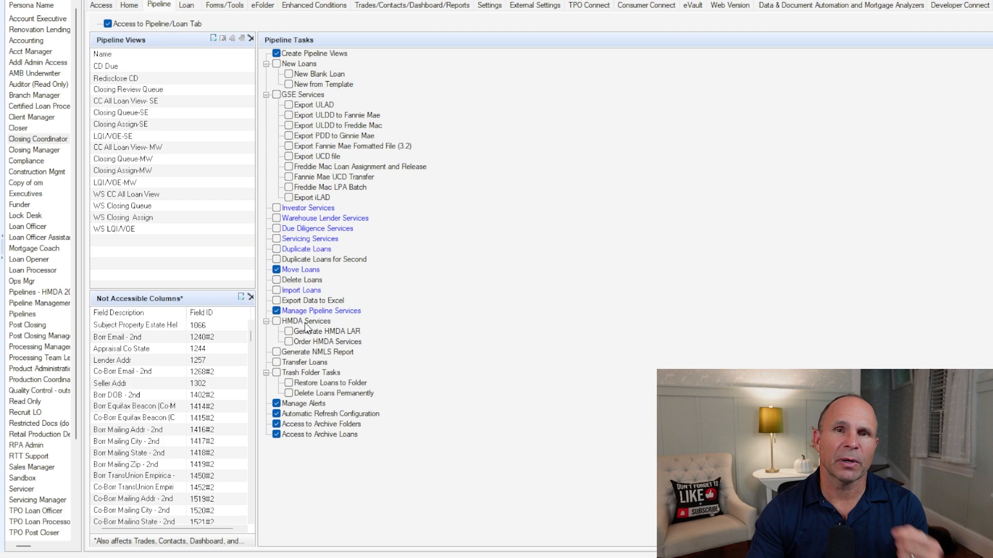
pyautogui.moveTo(339, 359)
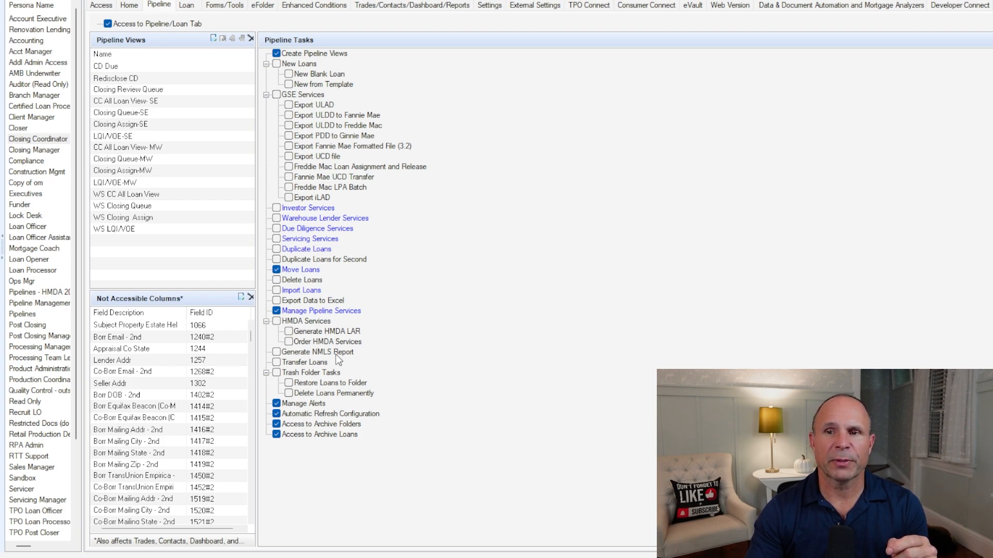
pyautogui.moveTo(329, 374)
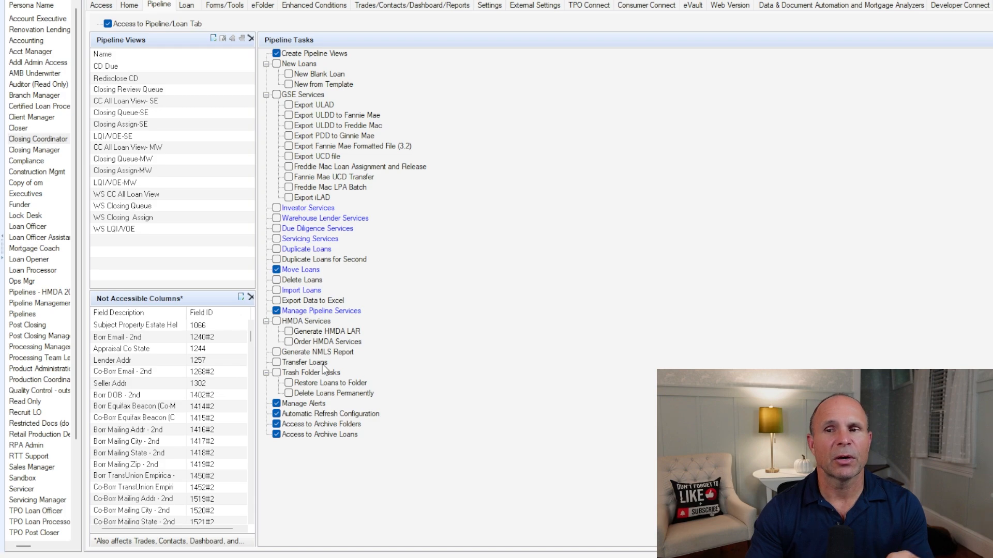
pyautogui.moveTo(372, 302)
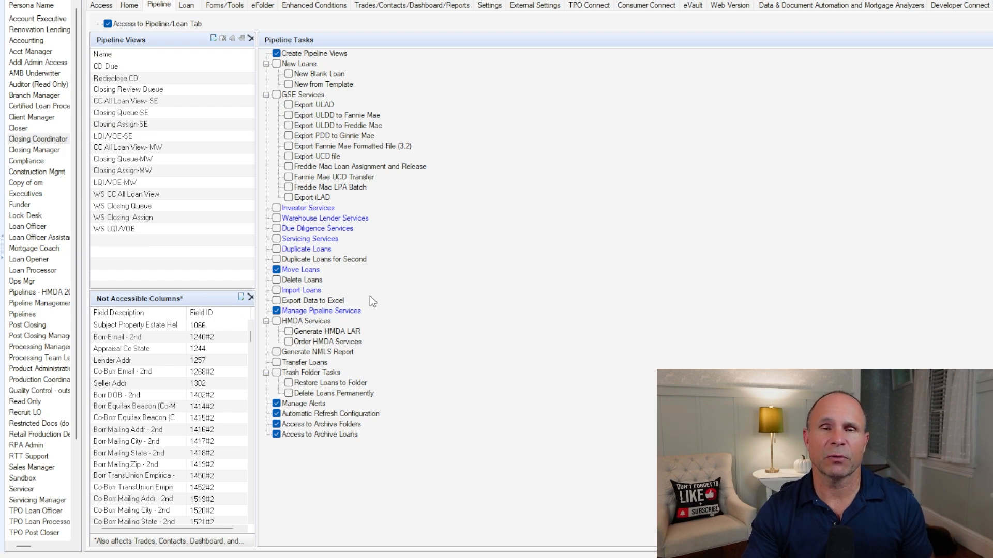
pyautogui.moveTo(372, 434)
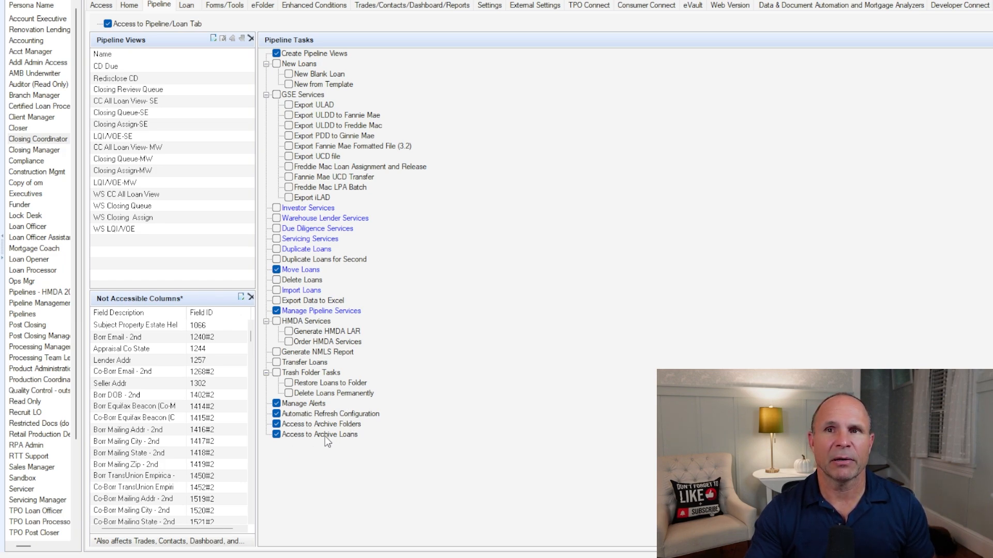
pyautogui.moveTo(220, 17)
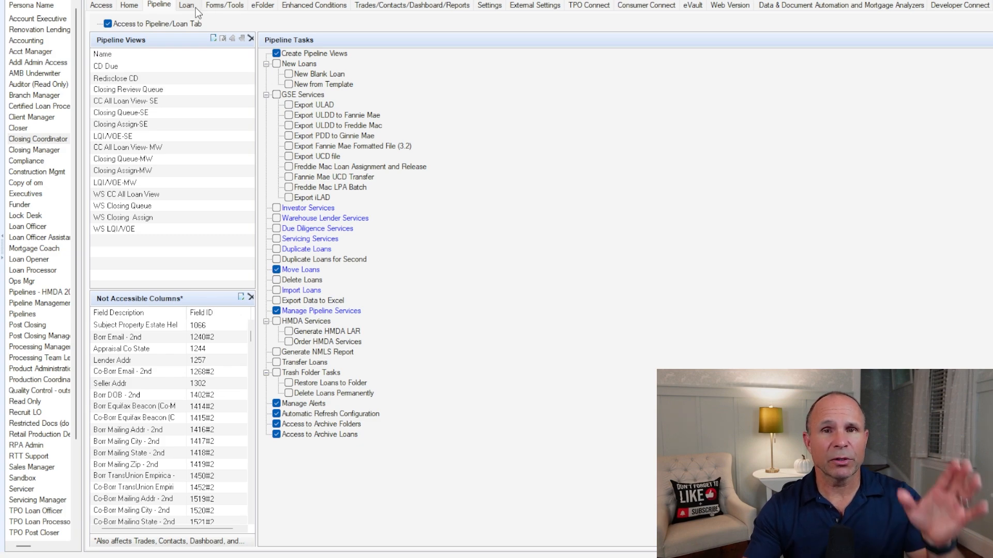
# Show the Loan permissions with milestone, fee, print and Closing Docs sections.
pyautogui.click(186, 6)
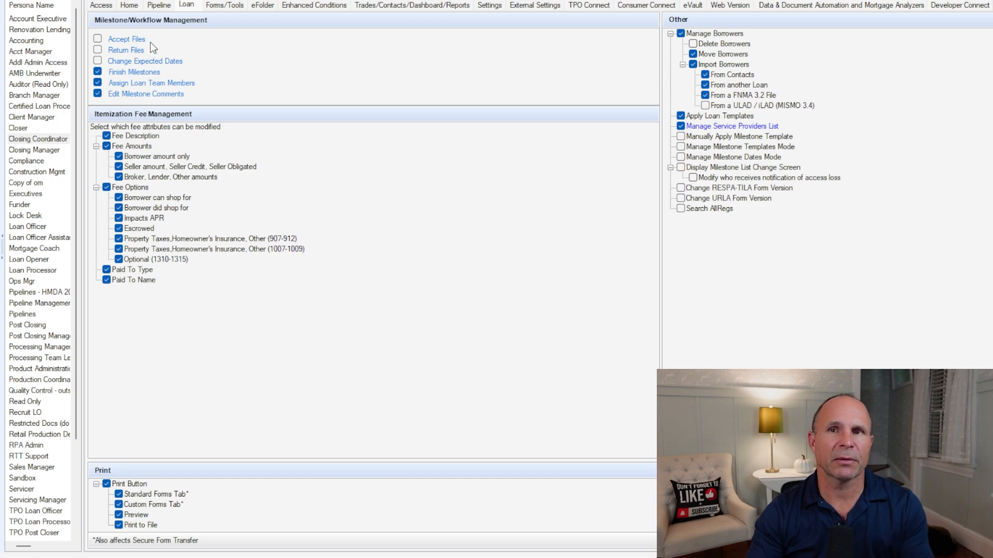
pyautogui.moveTo(180, 73)
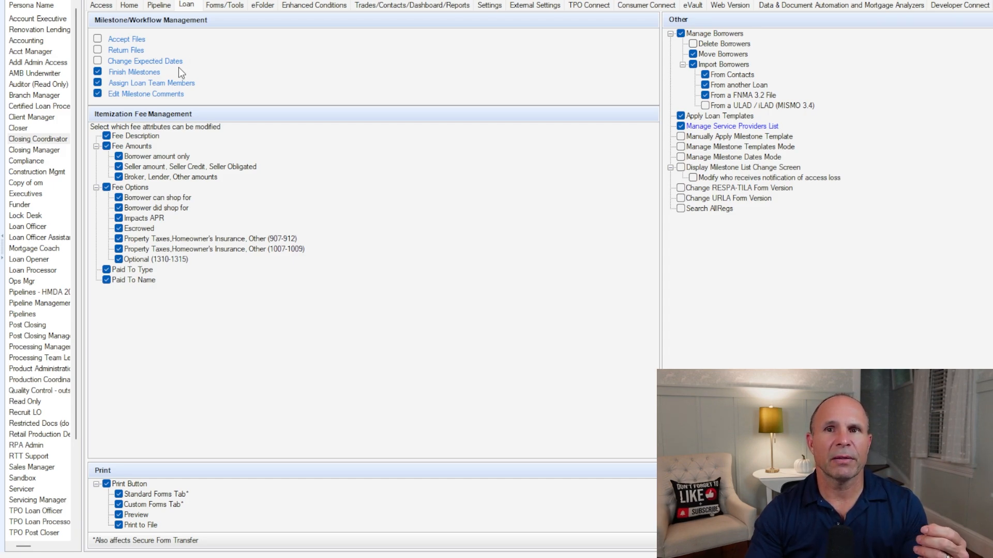
pyautogui.moveTo(186, 89)
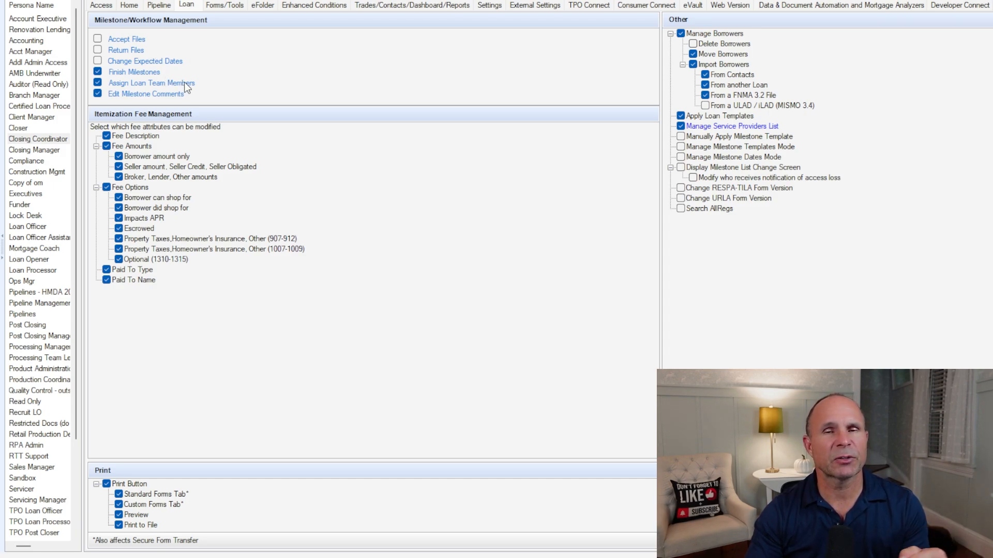
pyautogui.moveTo(143, 87)
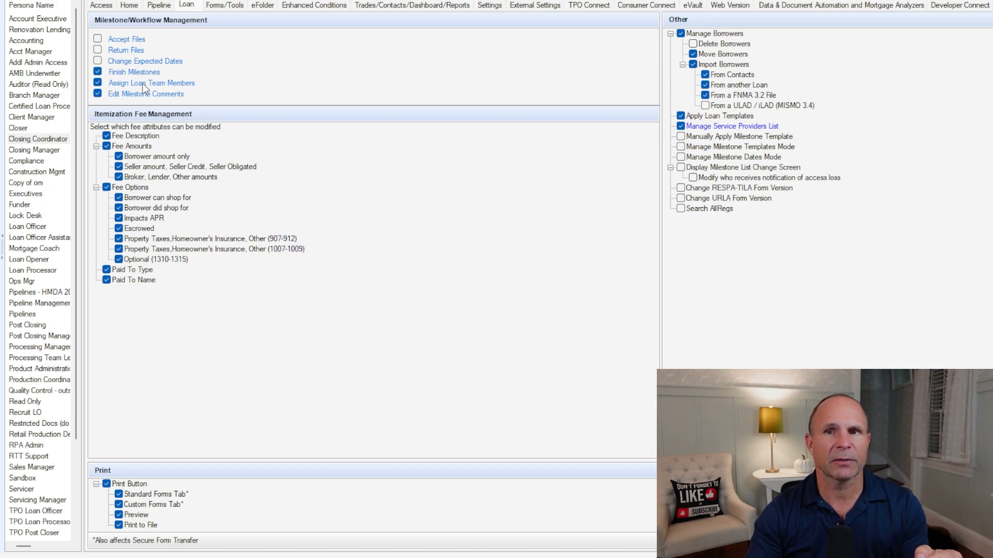
pyautogui.moveTo(130, 136)
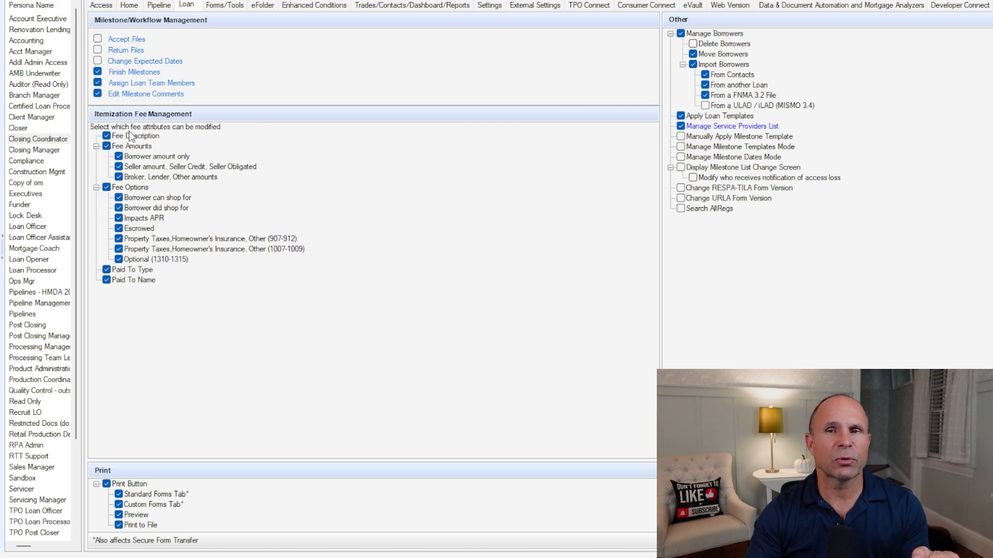
pyautogui.moveTo(199, 459)
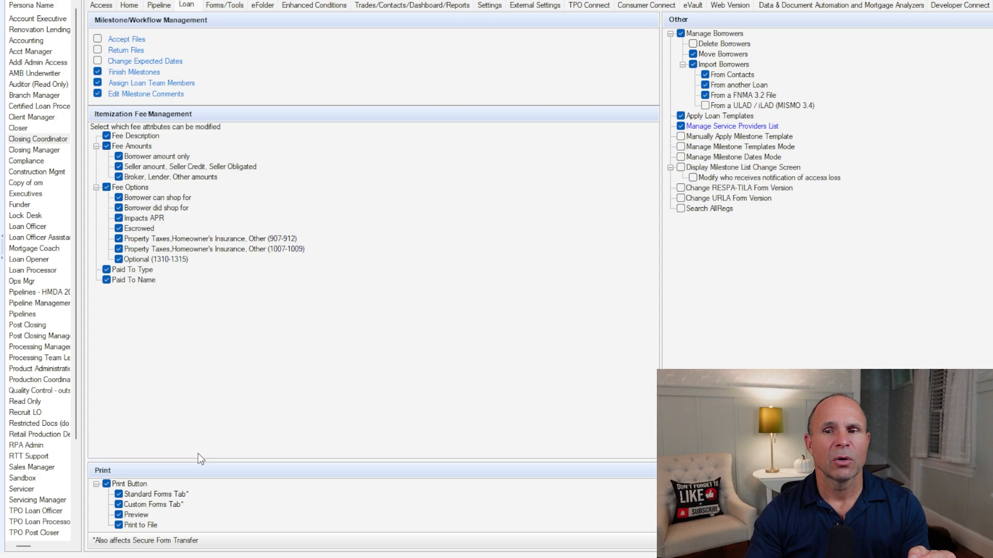
pyautogui.moveTo(170, 478)
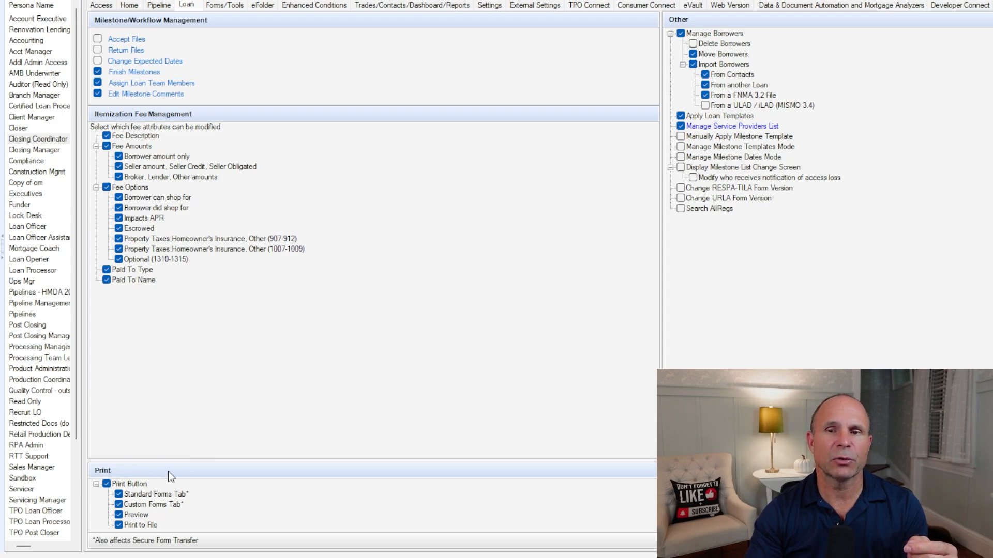
pyautogui.moveTo(833, 62)
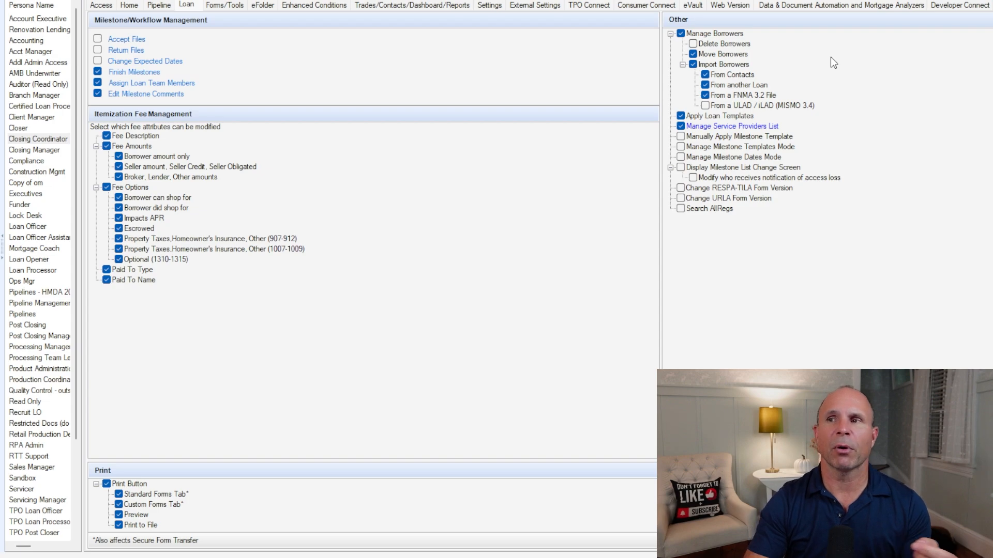
pyautogui.moveTo(757, 133)
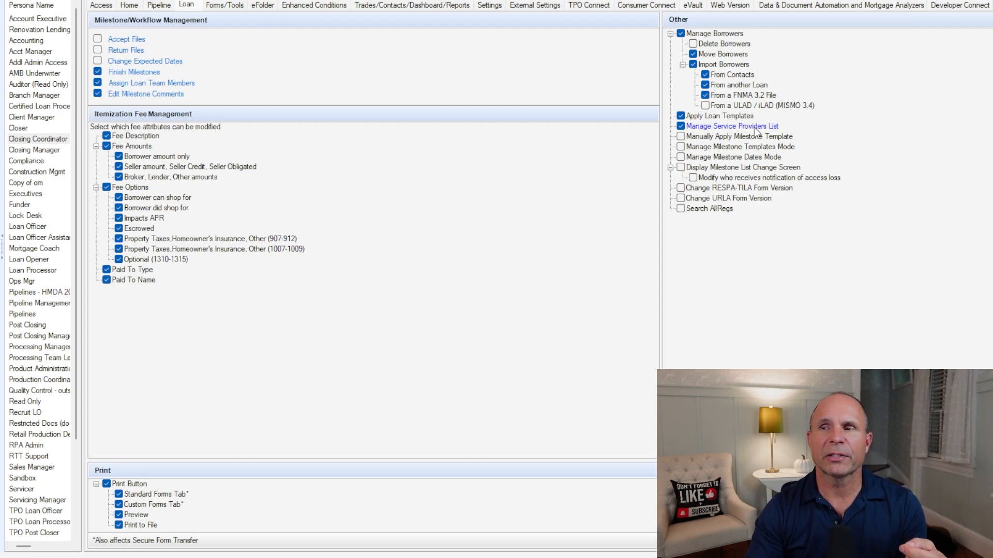
pyautogui.moveTo(805, 133)
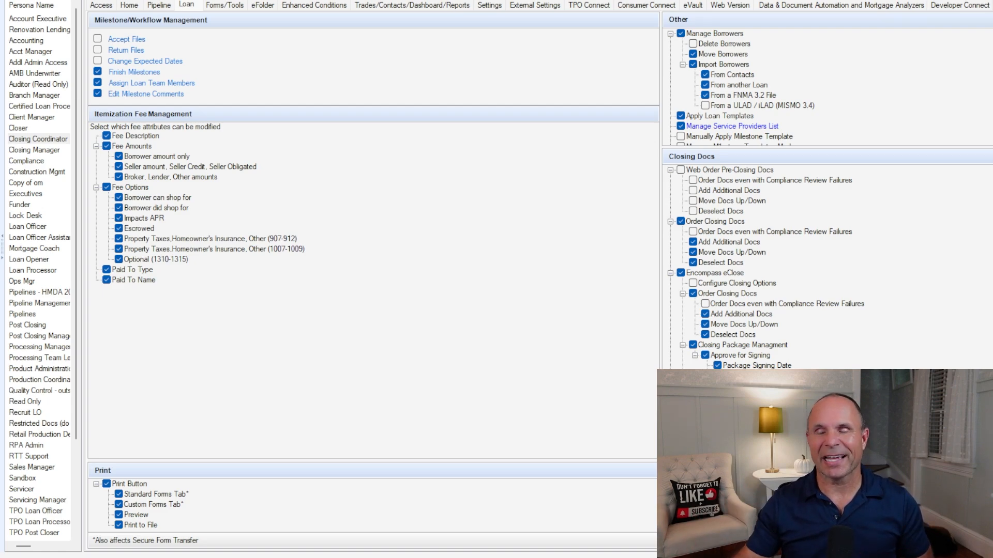
pyautogui.moveTo(445, 334)
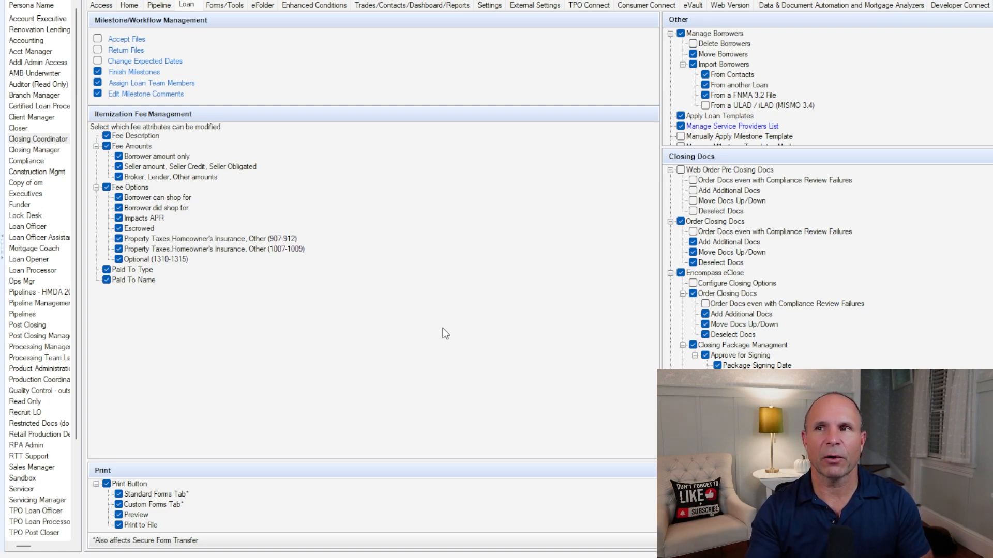
# Show the Forms/Tools permissions listing accessible input forms and TPO tools.
pyautogui.click(224, 5)
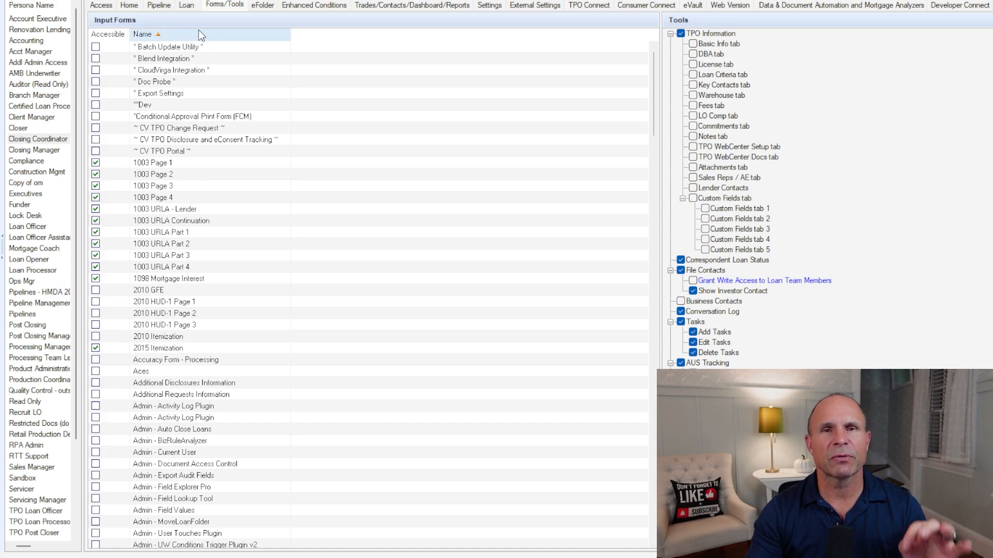
pyautogui.click(164, 325)
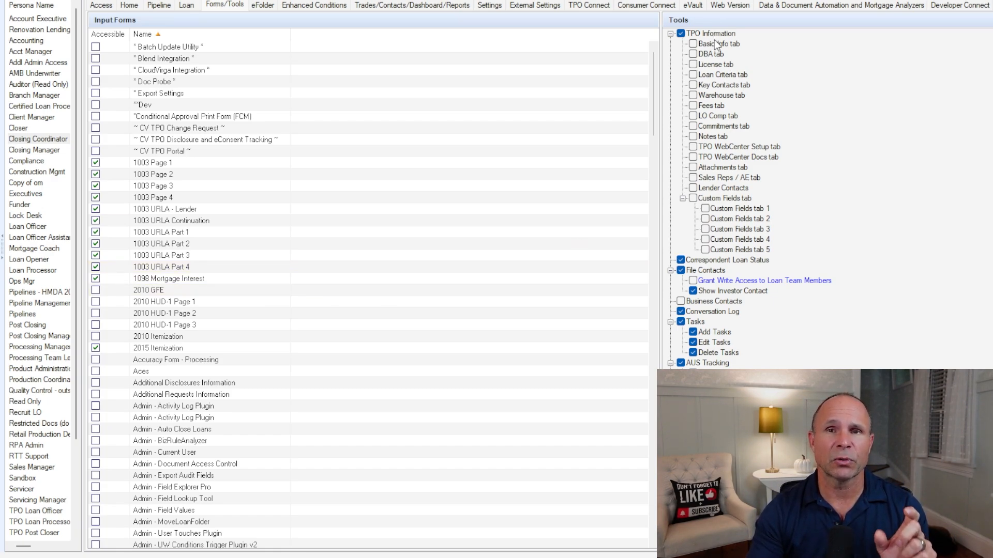
pyautogui.moveTo(768, 132)
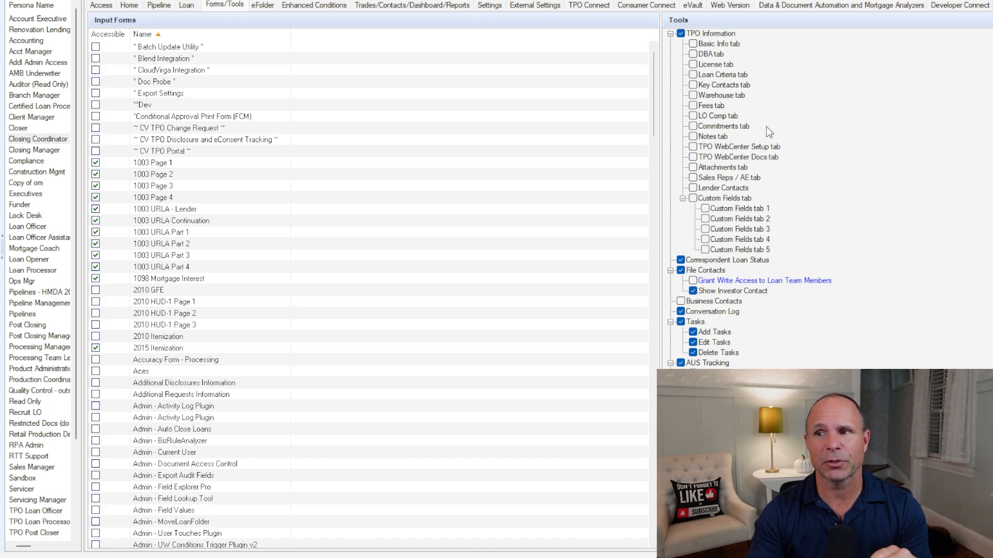
pyautogui.moveTo(751, 132)
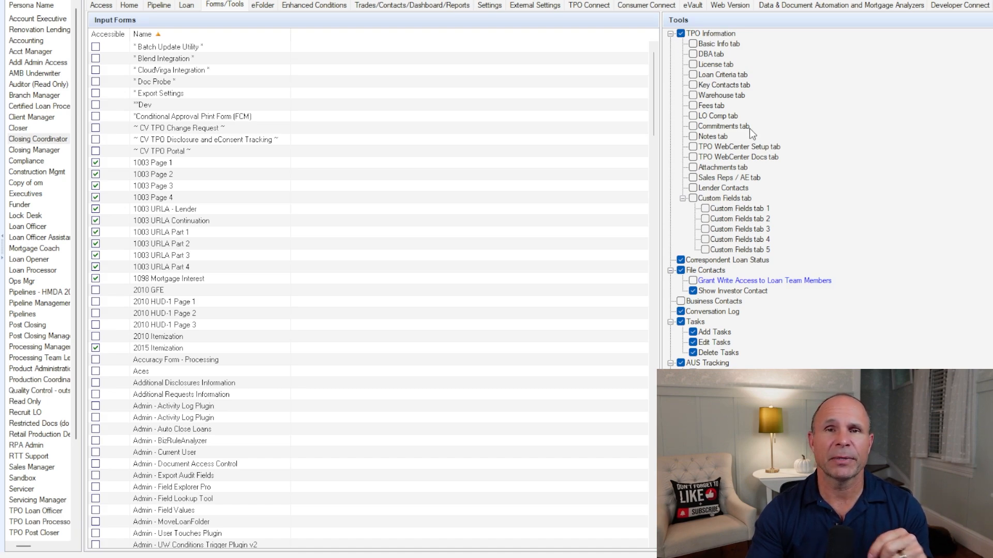
pyautogui.moveTo(682, 183)
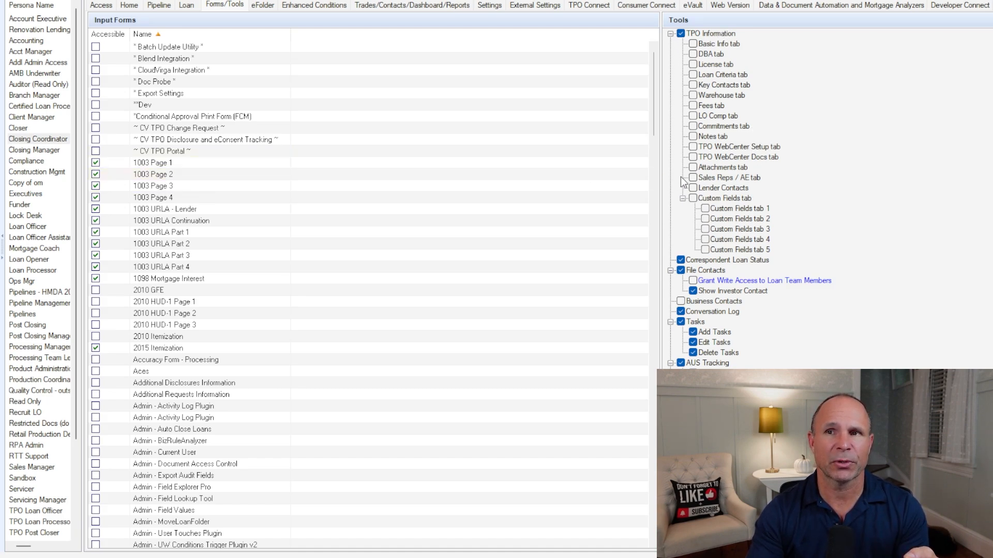
# Show the eFolder permissions with the Conditions section expanded.
pyautogui.click(262, 6)
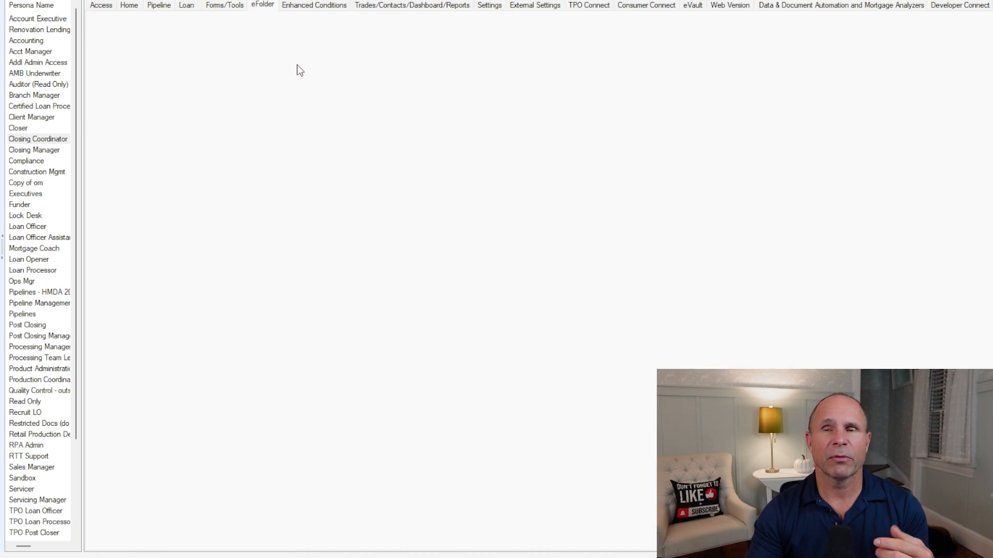
pyautogui.click(262, 6)
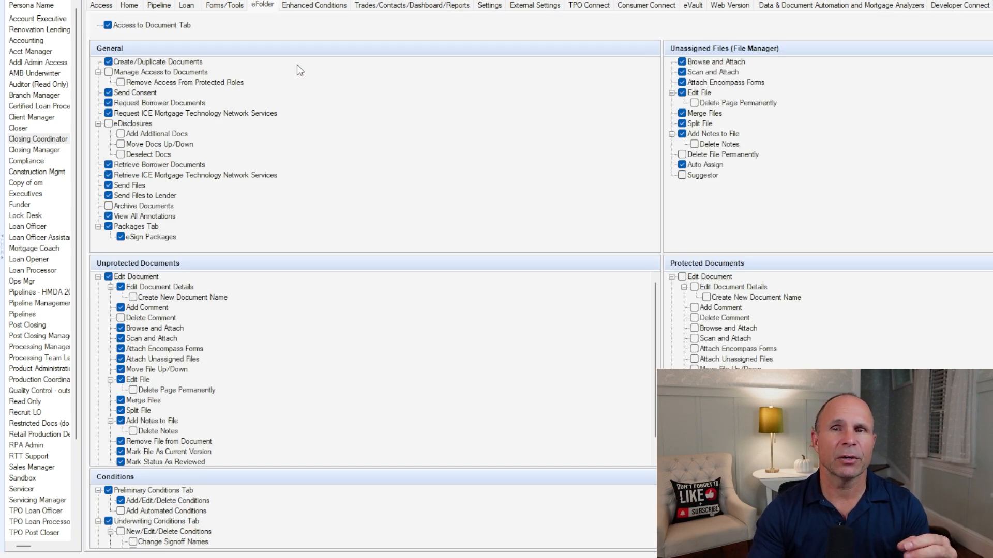
pyautogui.moveTo(268, 225)
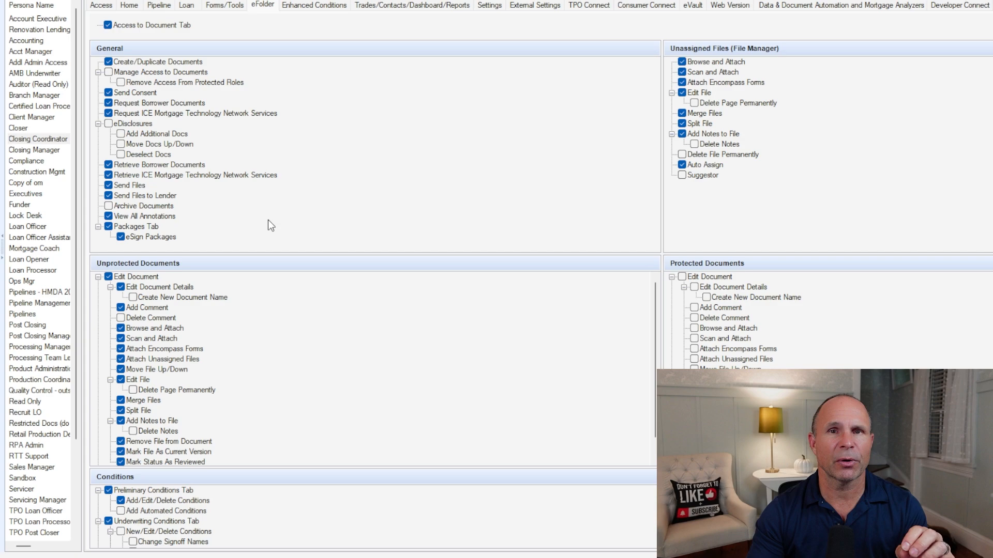
pyautogui.moveTo(690, 69)
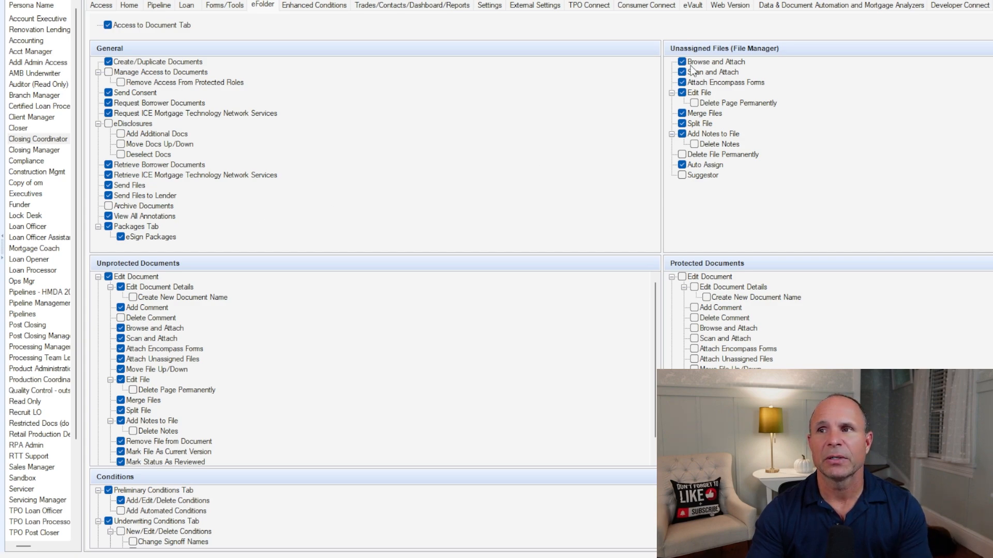
pyautogui.moveTo(727, 118)
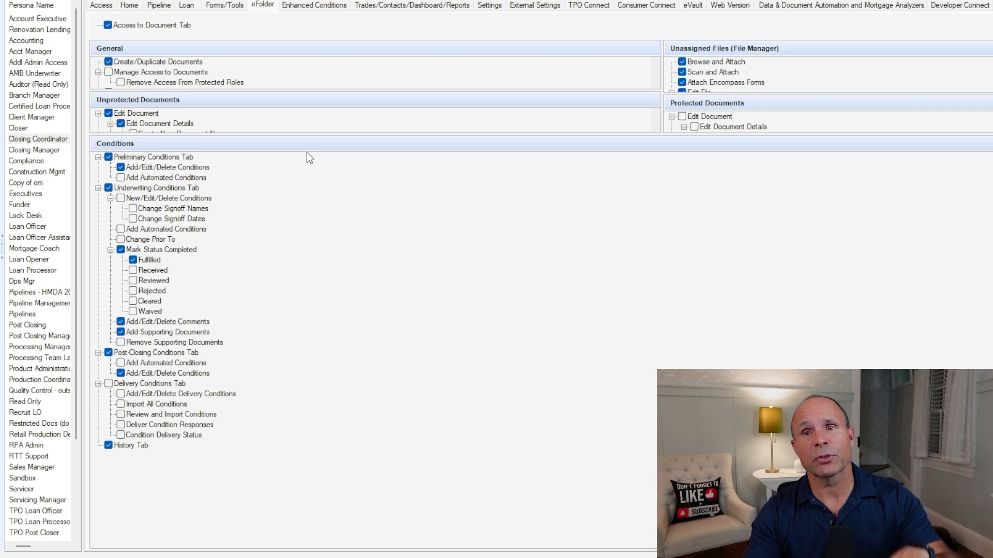
pyautogui.moveTo(285, 201)
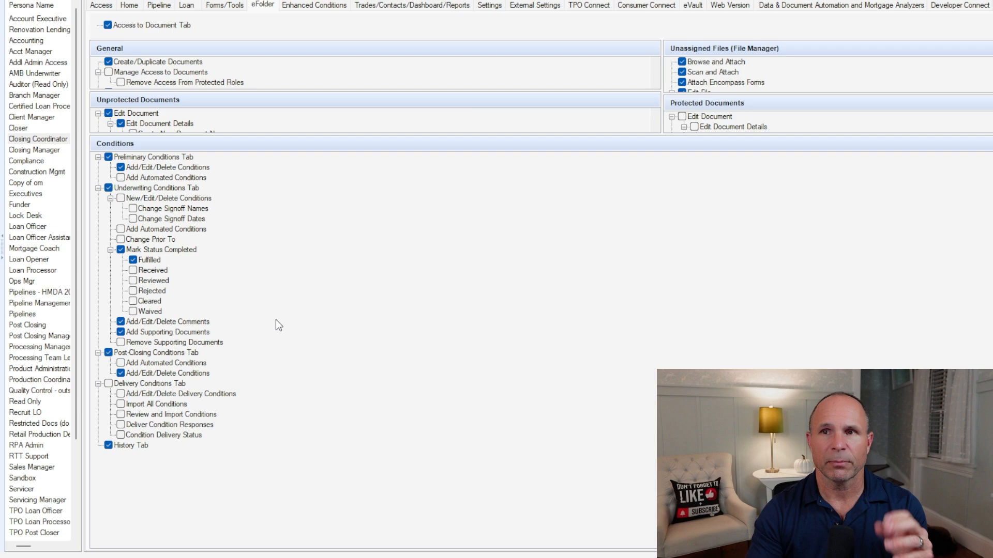
pyautogui.moveTo(253, 232)
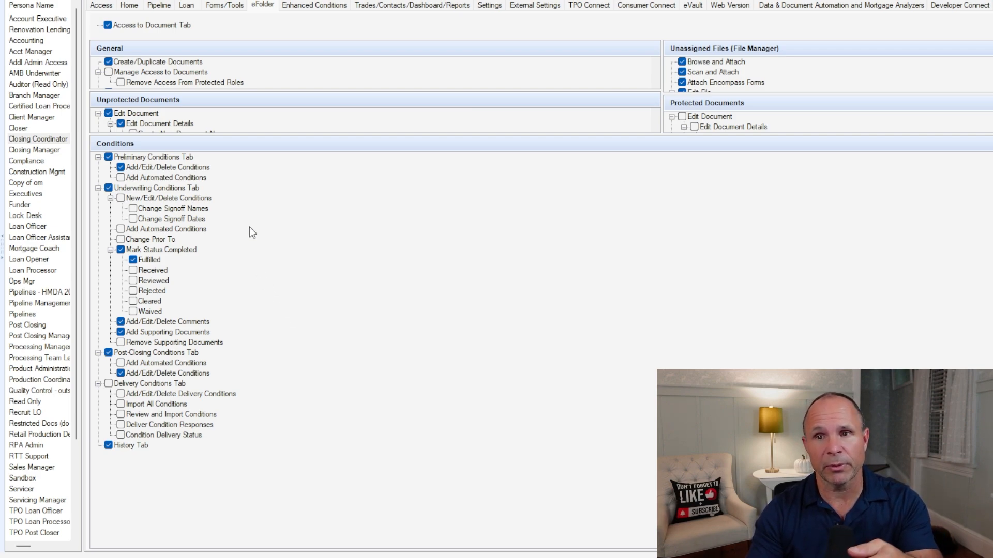
pyautogui.moveTo(290, 193)
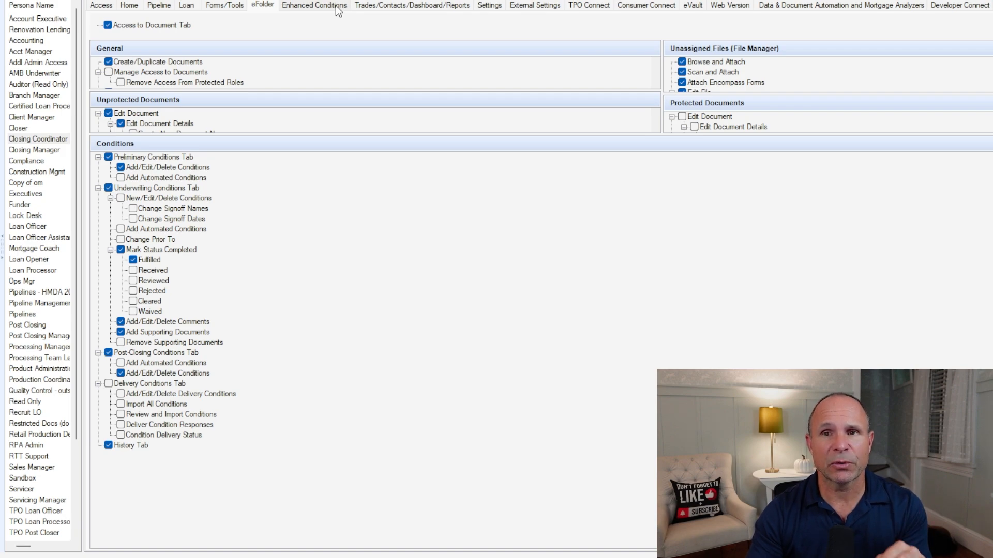
pyautogui.moveTo(324, 9)
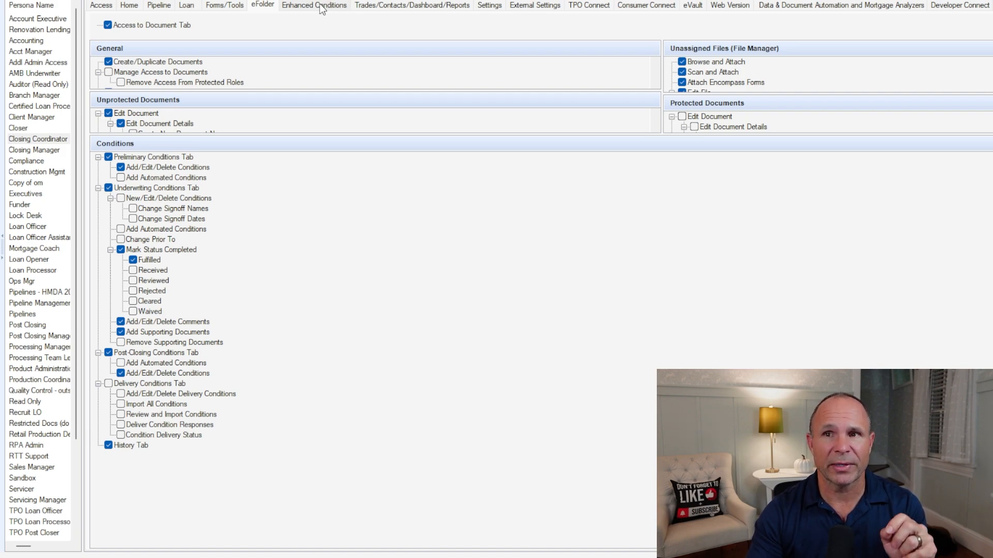
# Browse the Enhanced Conditions condition types, then view trades, contacts, dashboard and reports permissions.
pyautogui.click(313, 5)
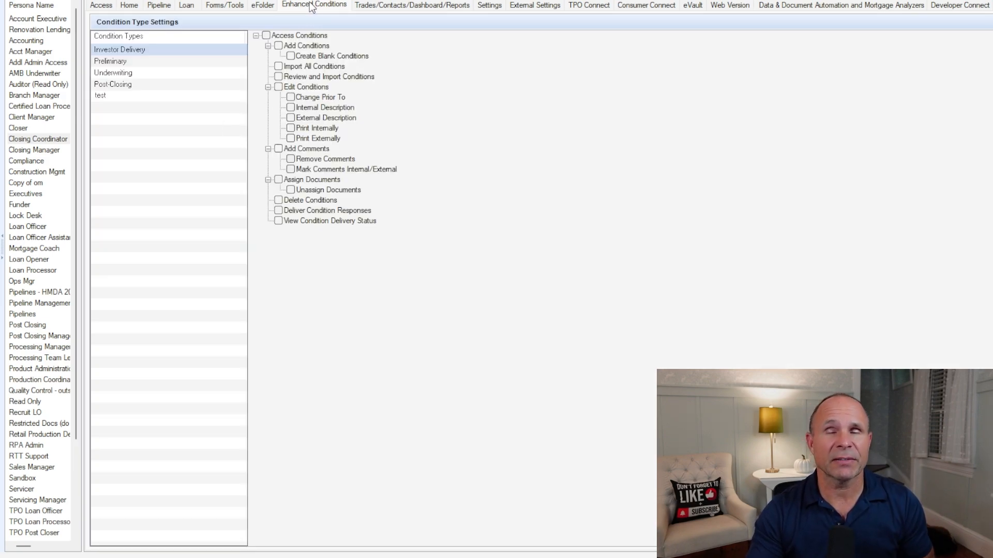
pyautogui.click(100, 95)
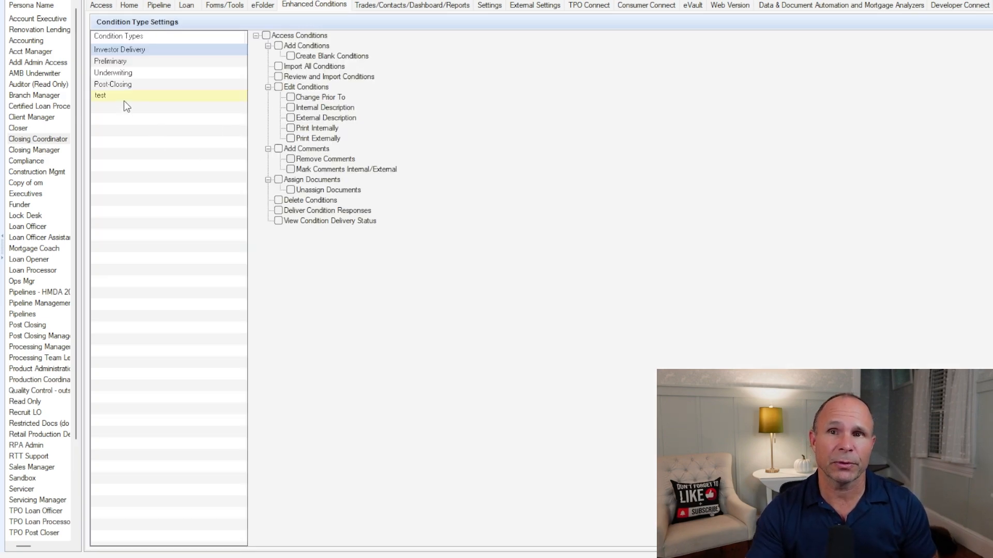
pyautogui.click(110, 61)
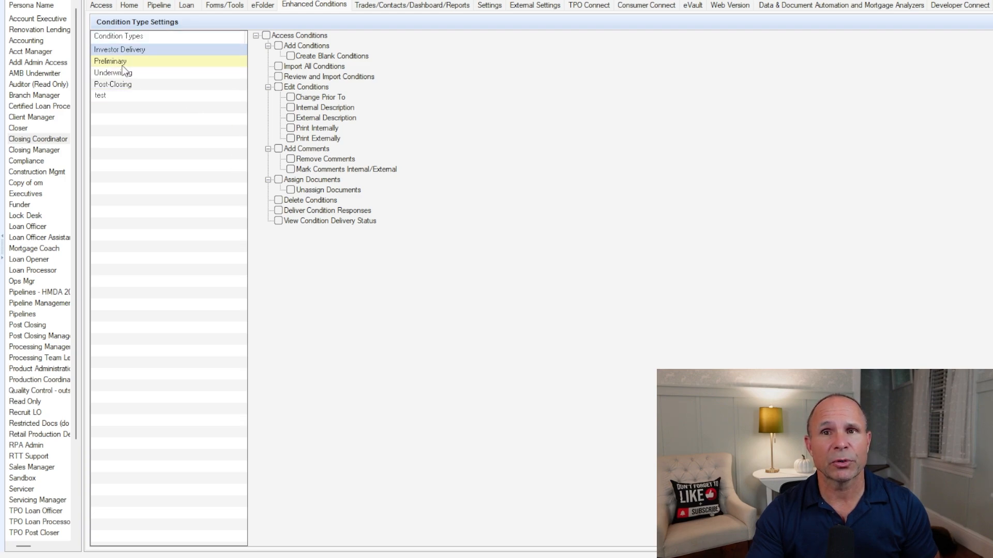
pyautogui.click(113, 84)
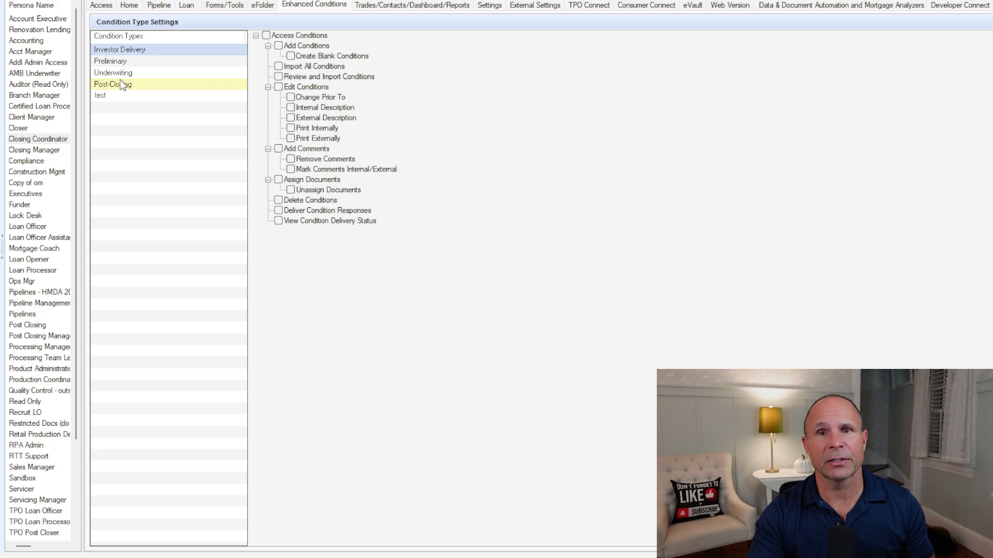
pyautogui.click(112, 73)
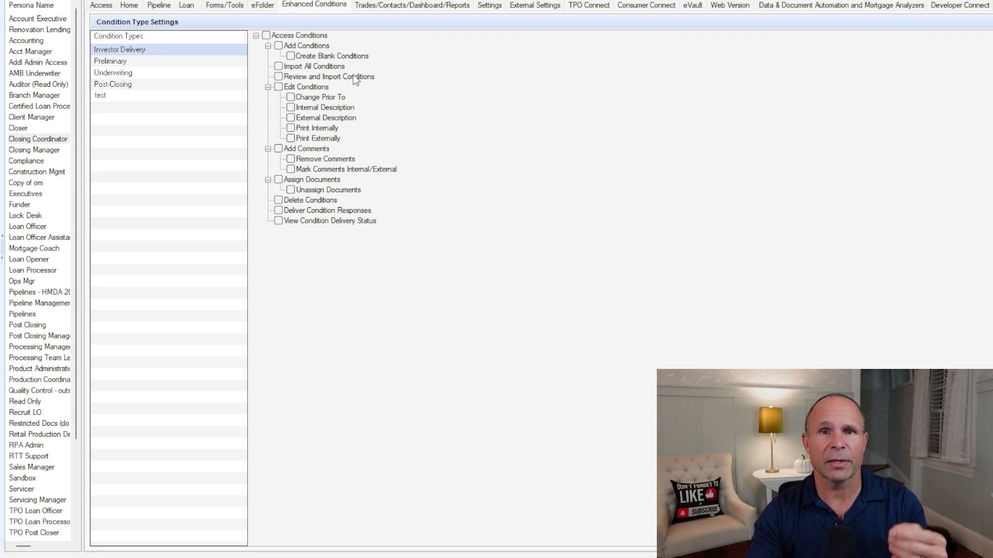
pyautogui.click(410, 5)
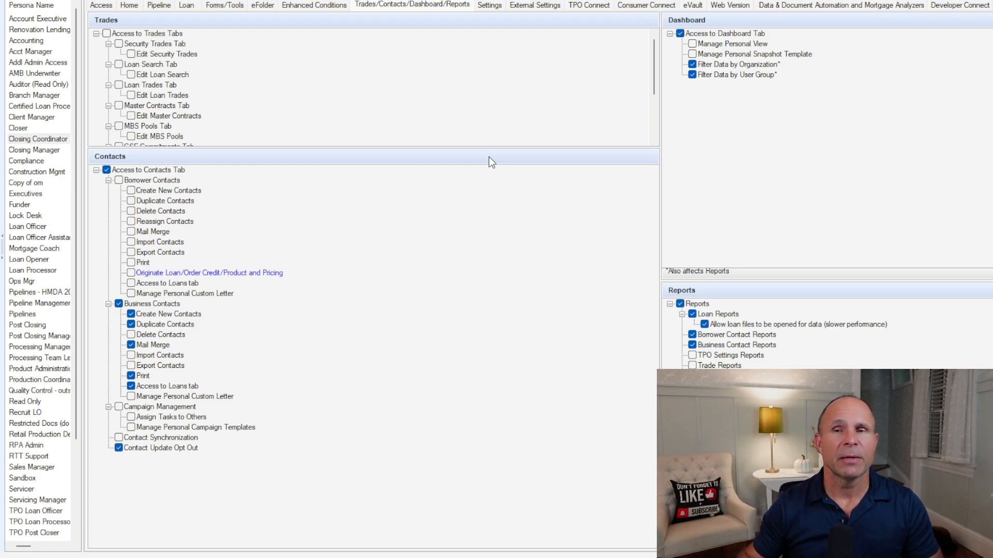
pyautogui.moveTo(394, 336)
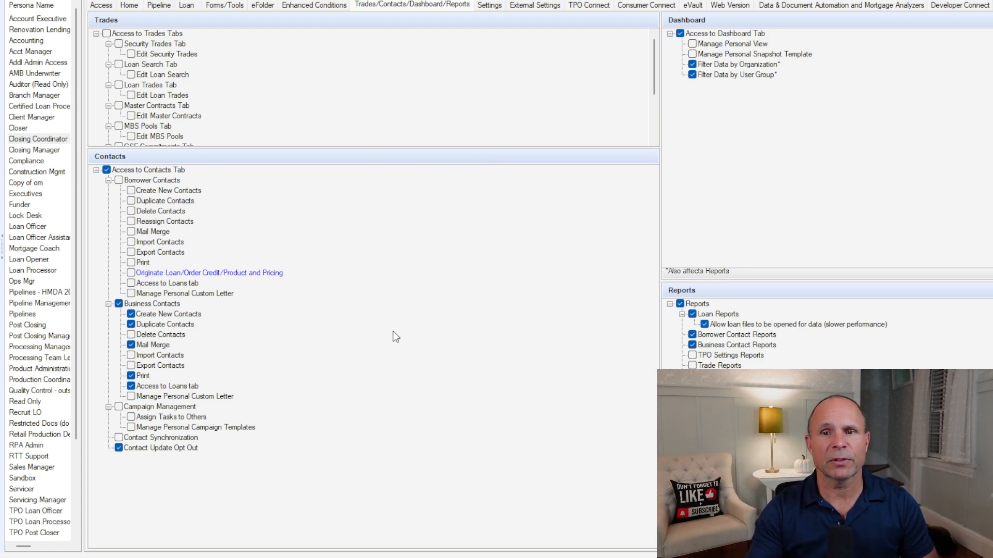
pyautogui.moveTo(601, 96)
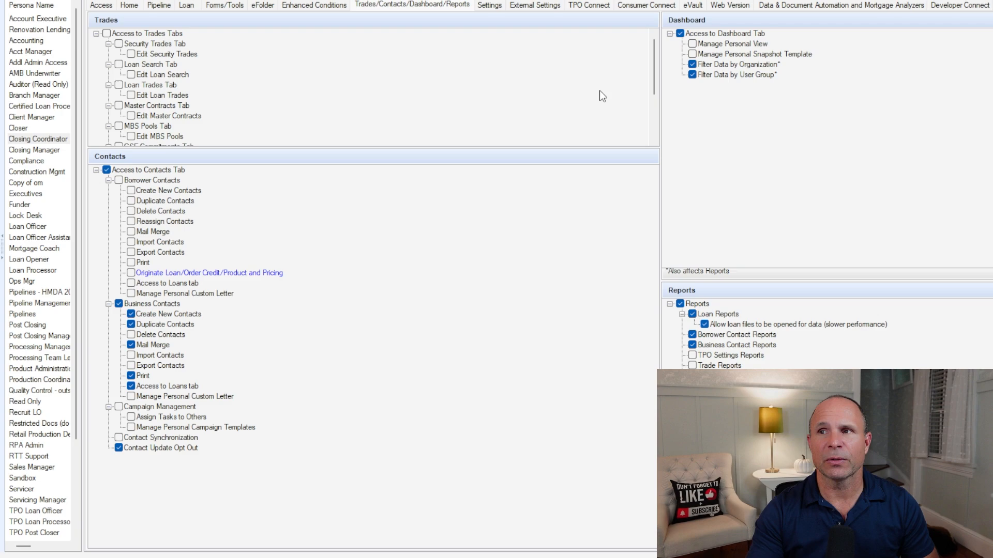
pyautogui.moveTo(589, 275)
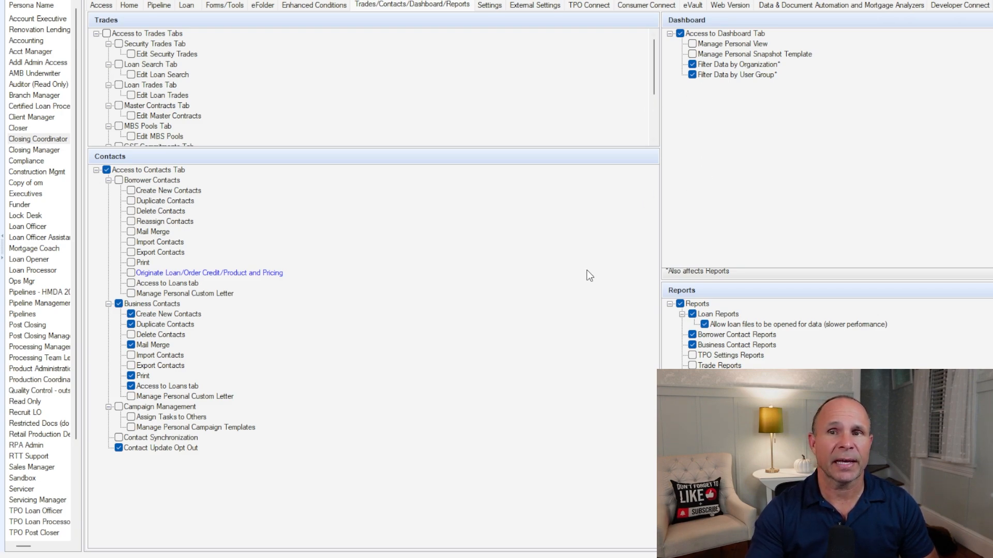
pyautogui.moveTo(619, 279)
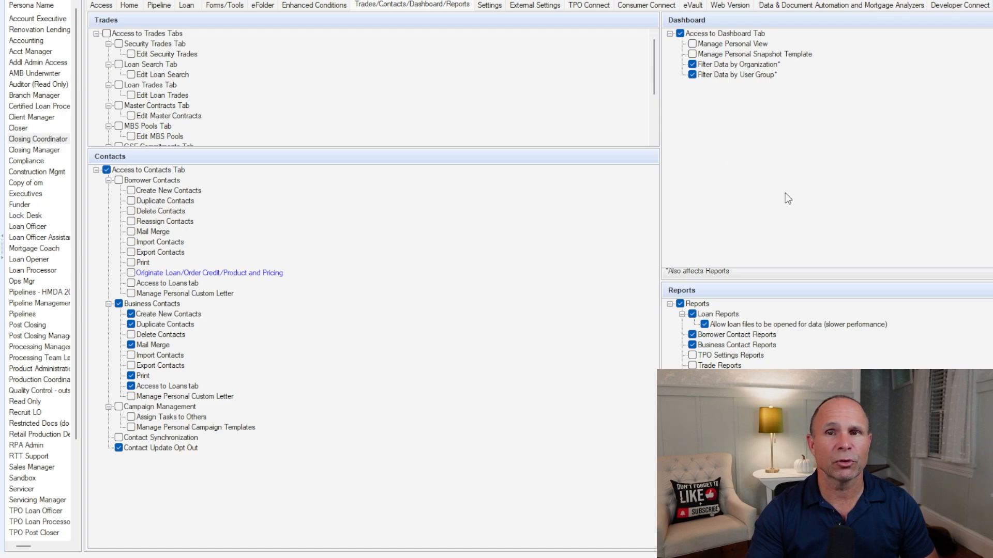
pyautogui.moveTo(454, 341)
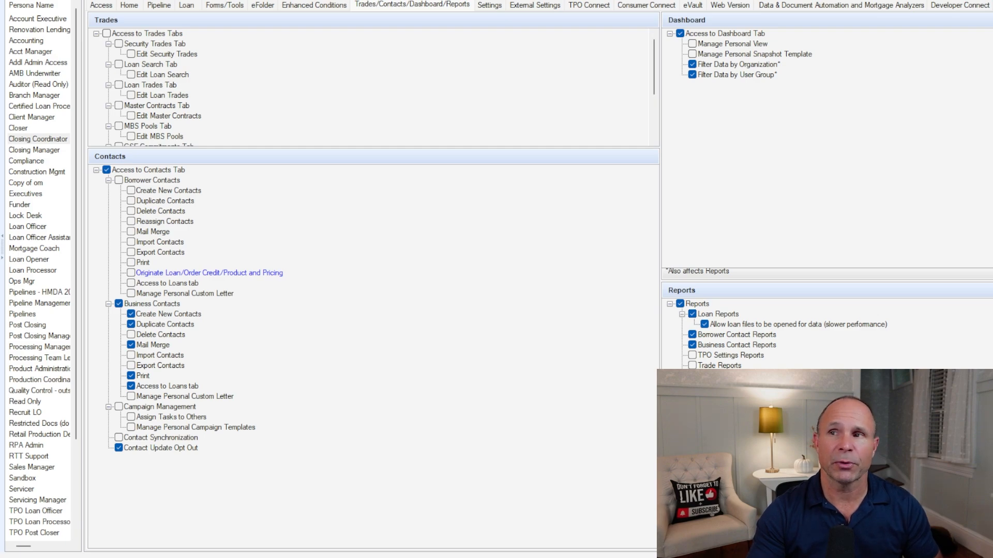
pyautogui.moveTo(751, 136)
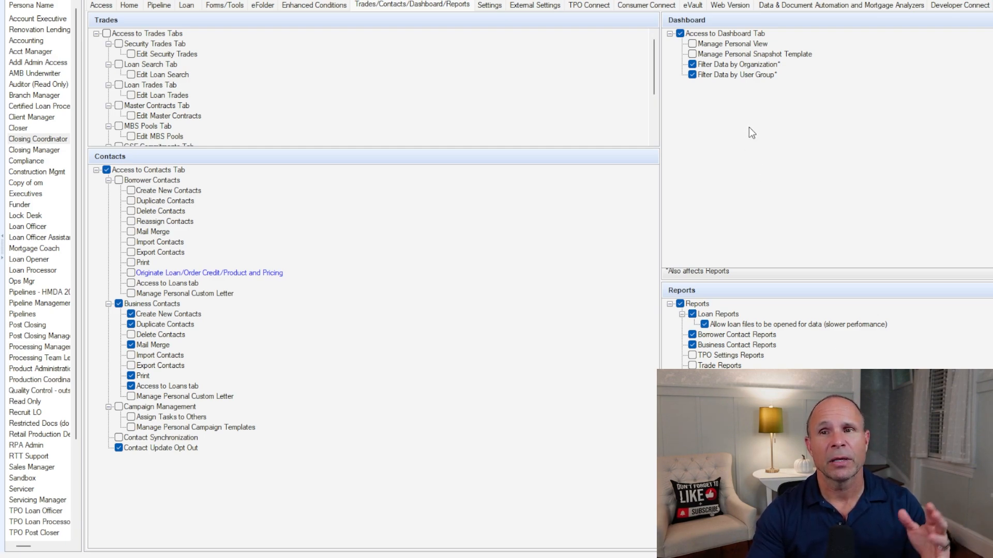
pyautogui.moveTo(729, 126)
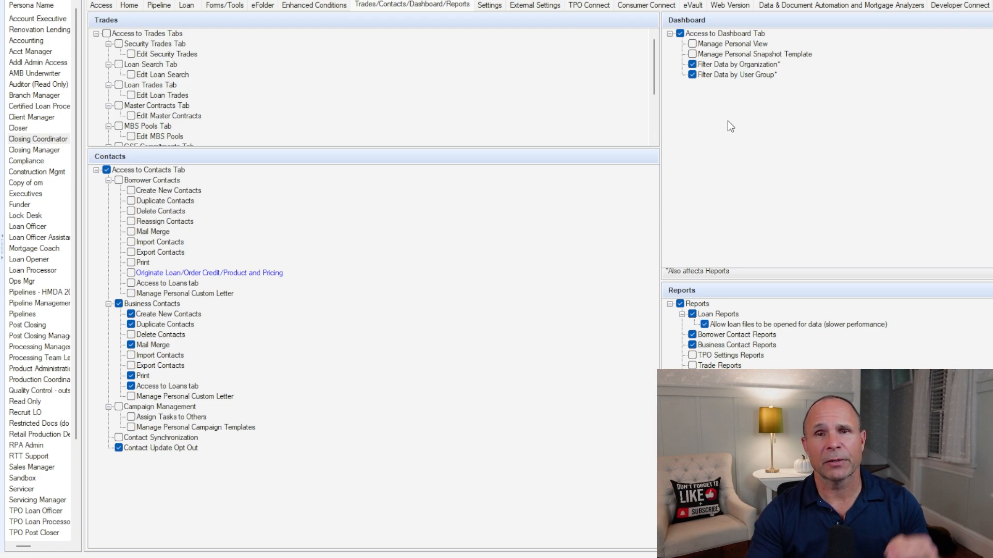
pyautogui.moveTo(515, 259)
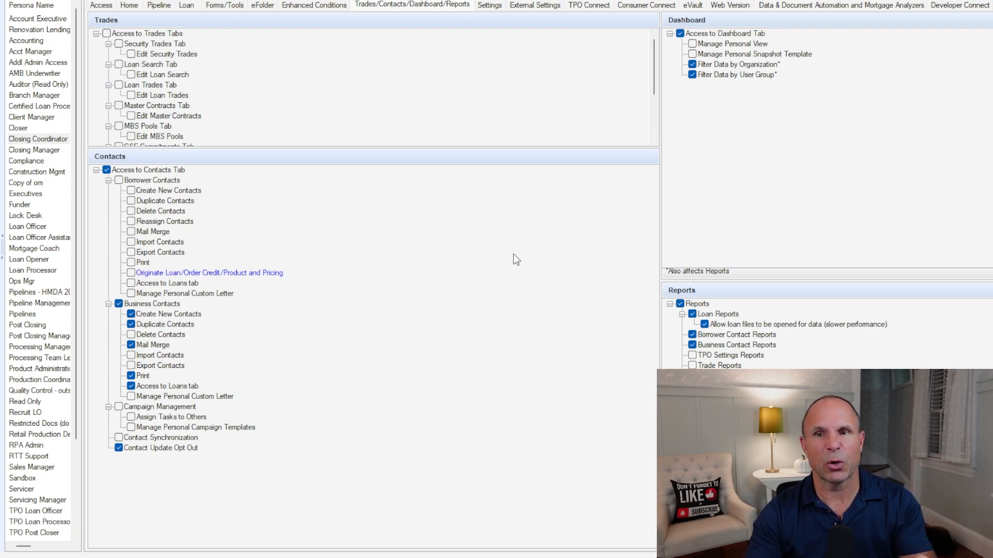
pyautogui.moveTo(410, 452)
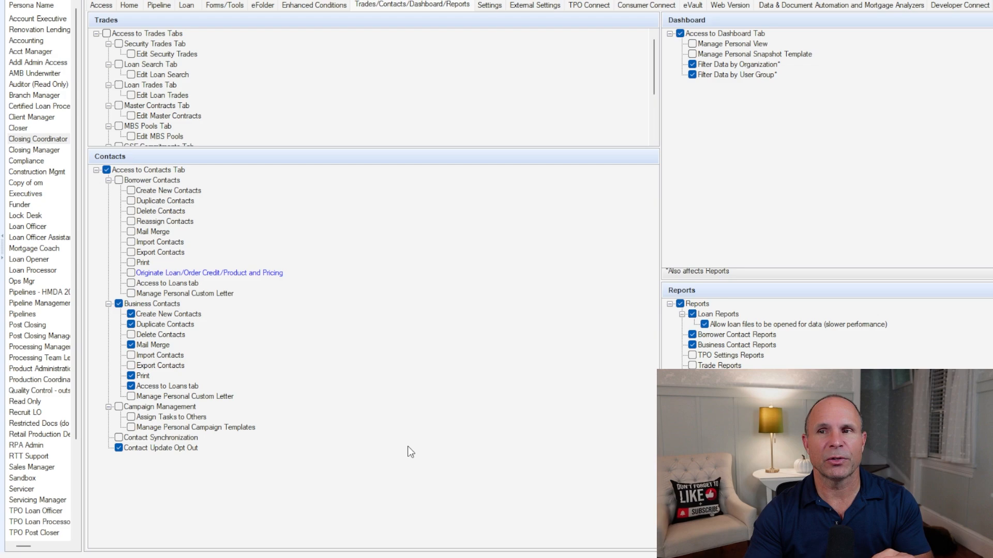
pyautogui.moveTo(434, 389)
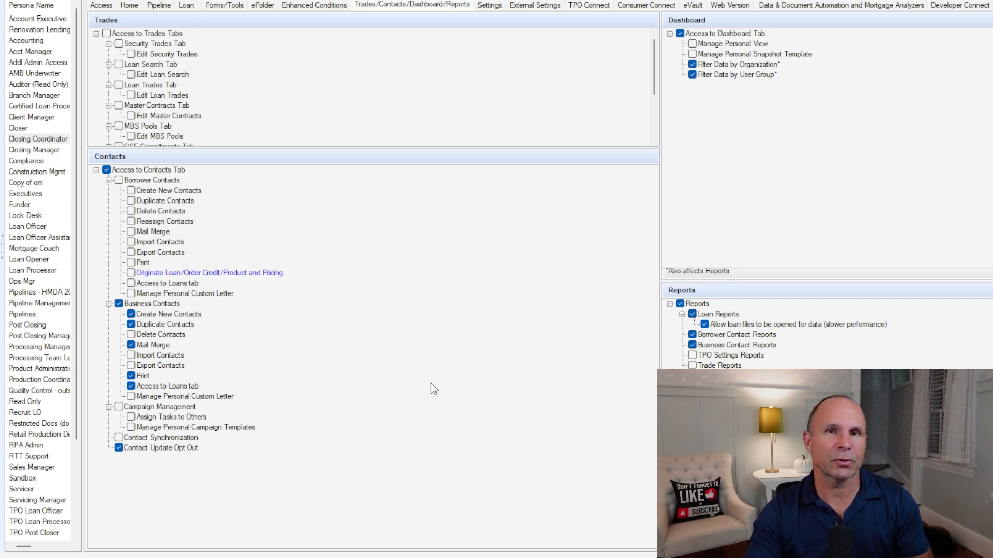
pyautogui.moveTo(438, 382)
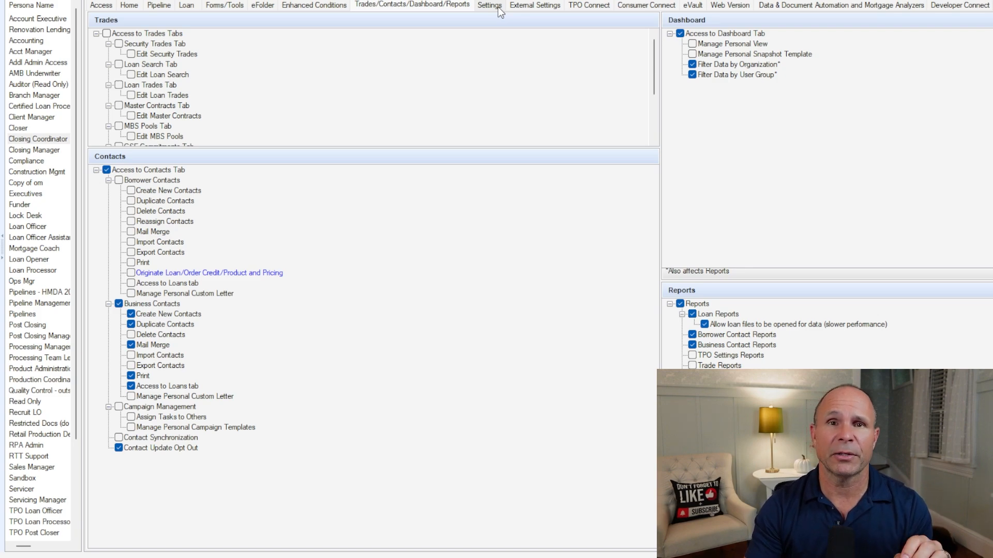
# Show the Settings tab's Company Settings, Personal Settings and Other permissions.
pyautogui.click(488, 6)
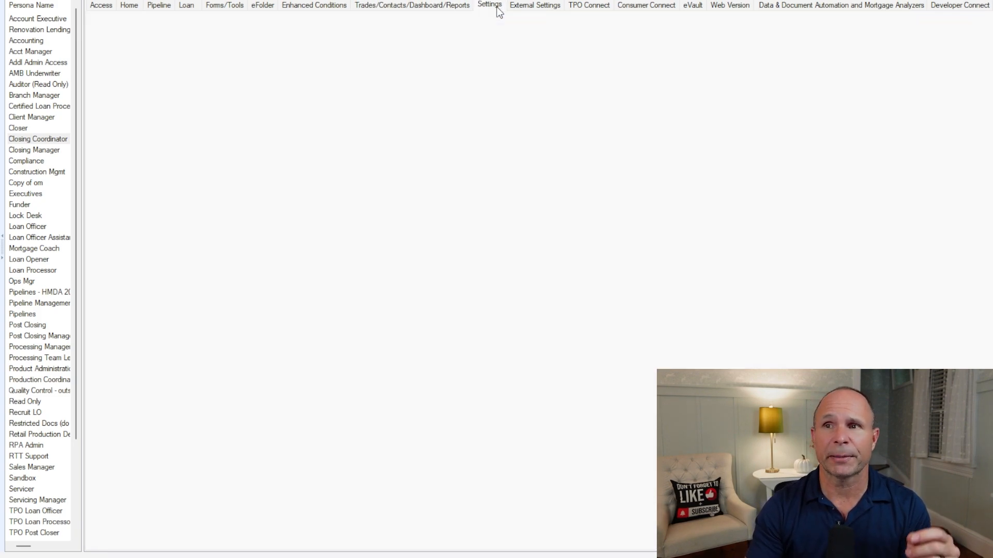
pyautogui.click(489, 5)
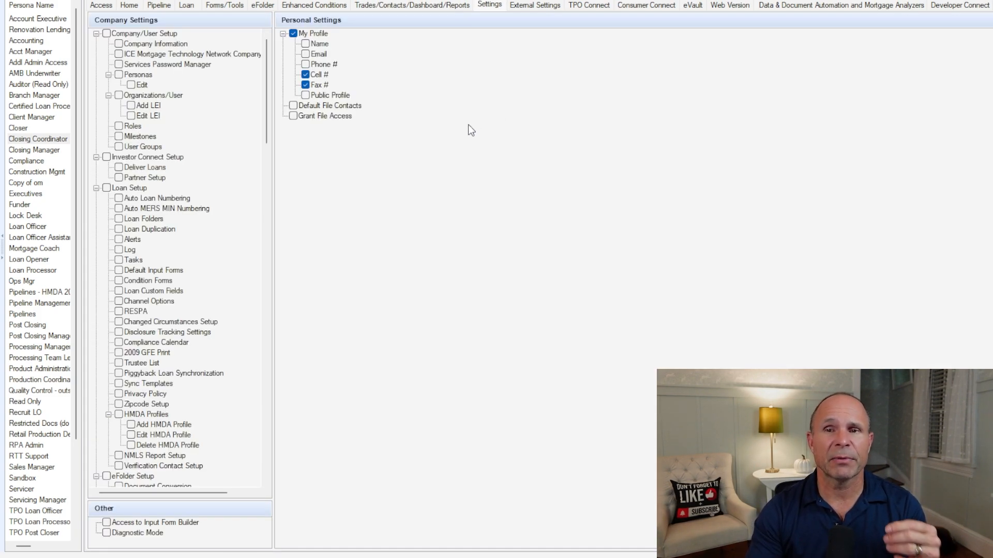
pyautogui.moveTo(511, 220)
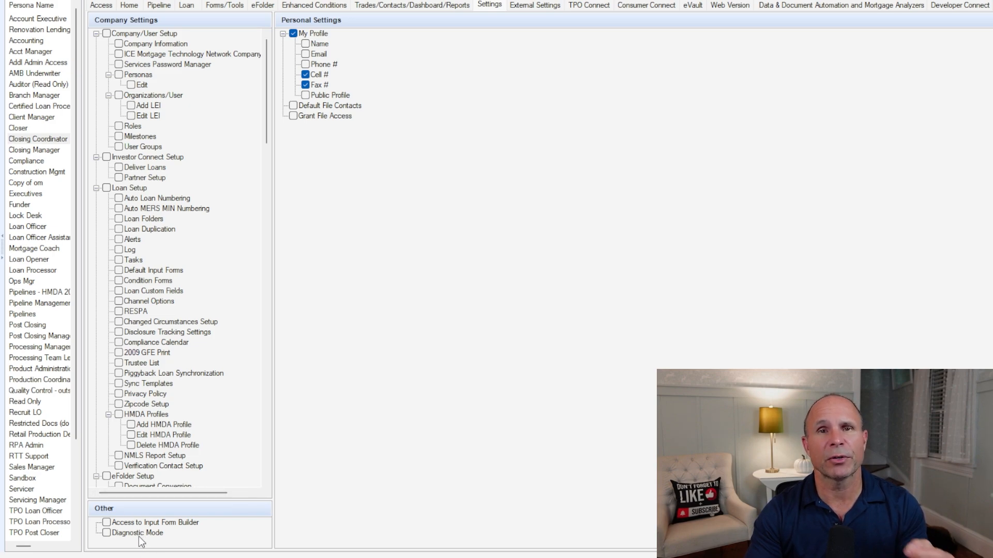
pyautogui.moveTo(166, 538)
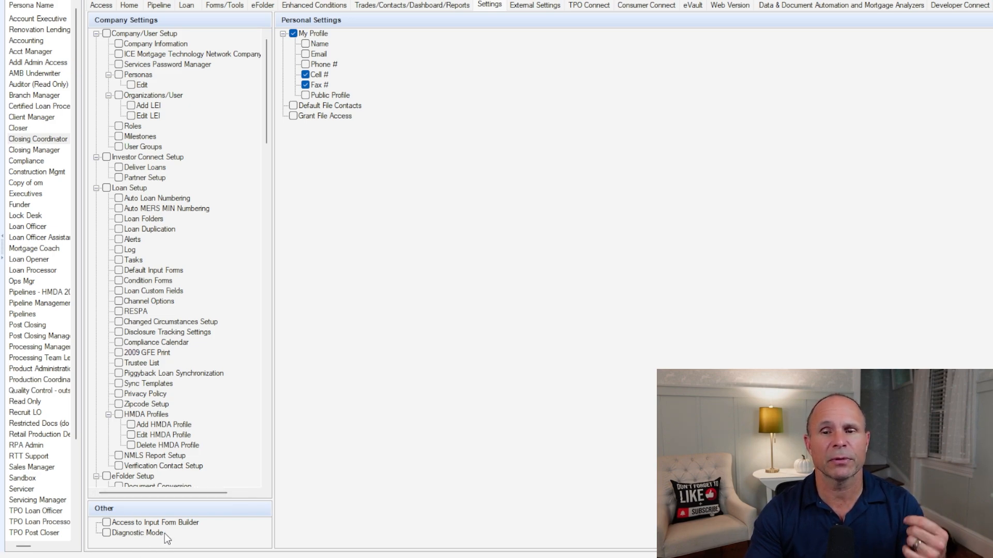
pyautogui.moveTo(163, 528)
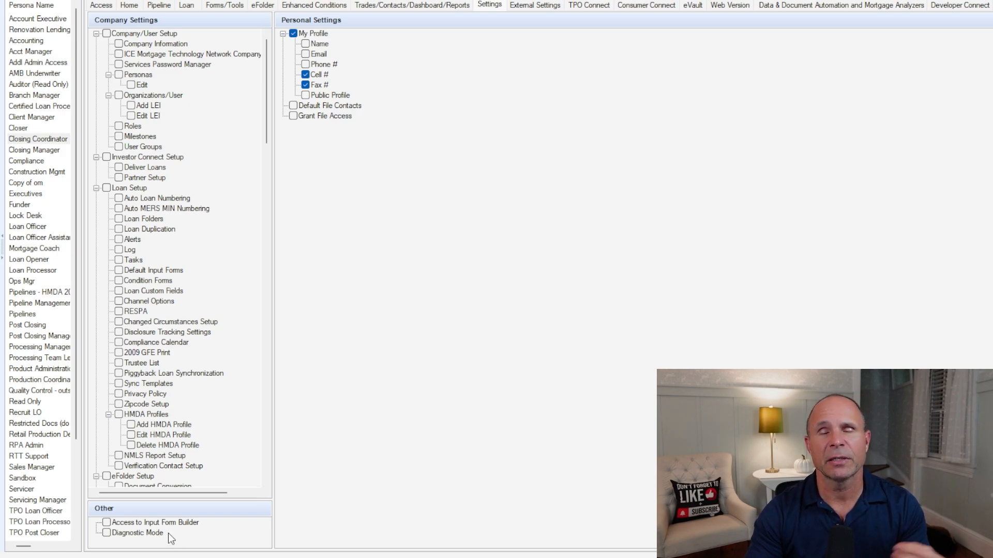
pyautogui.moveTo(459, 404)
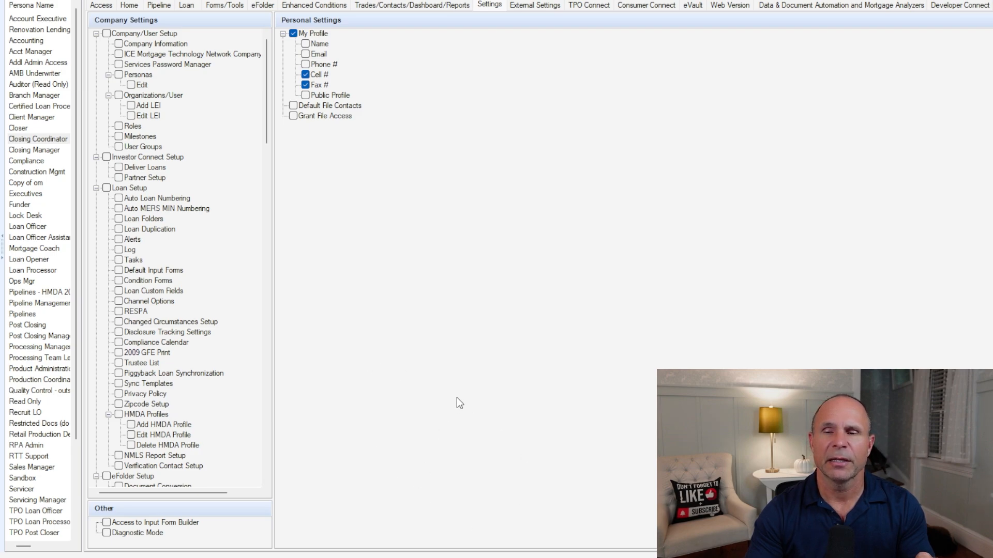
pyautogui.moveTo(240, 423)
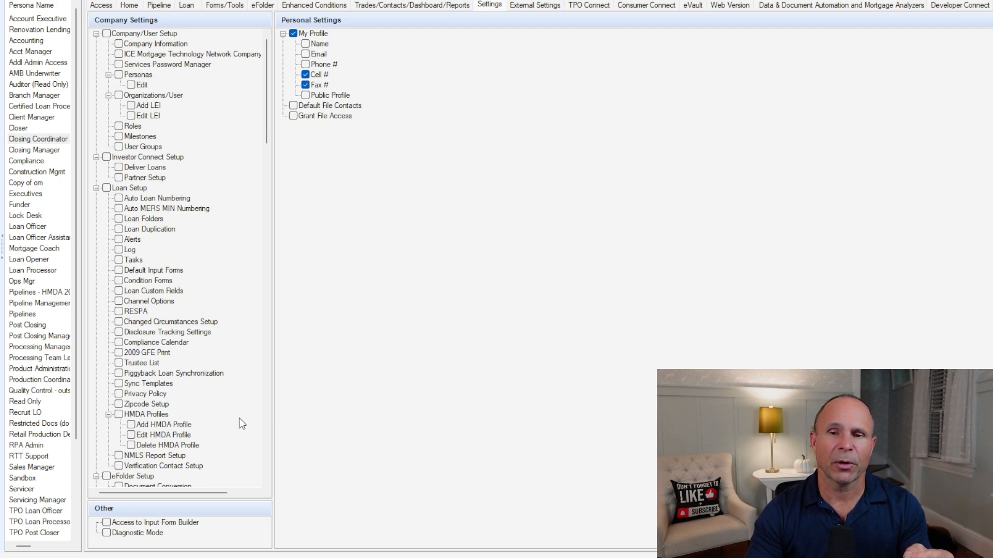
pyautogui.moveTo(382, 321)
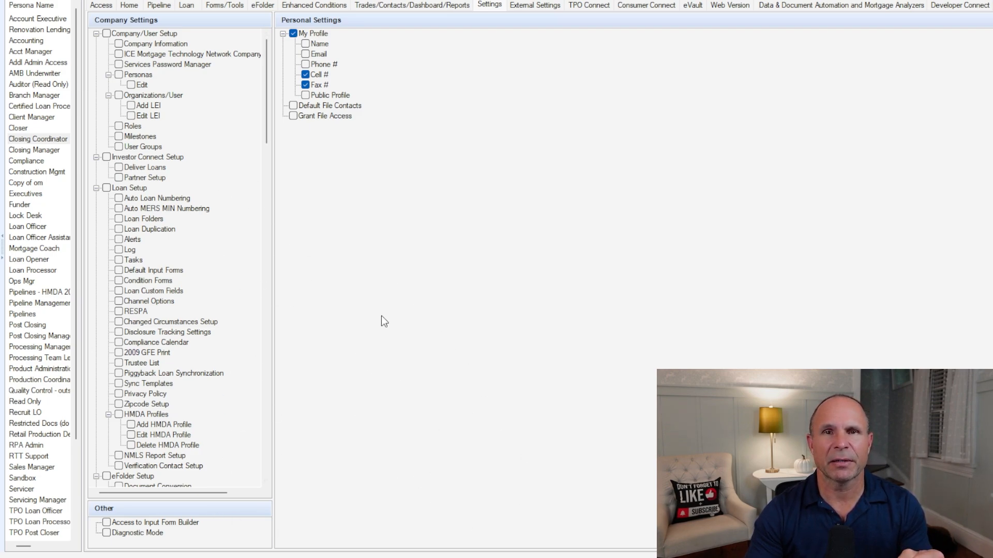
# Review External Settings company and TPO organization permissions, then TPO Connect site permissions.
pyautogui.click(534, 5)
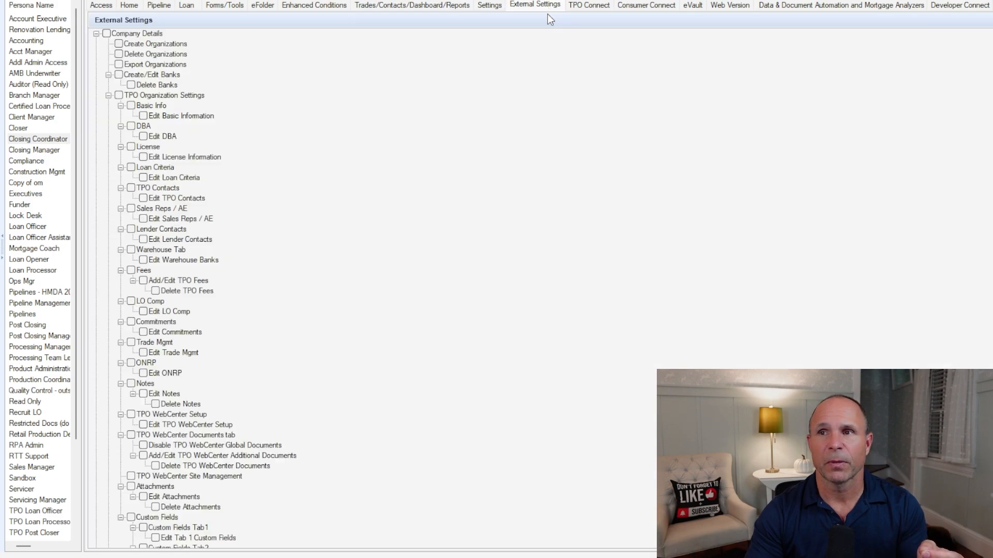
pyautogui.moveTo(503, 116)
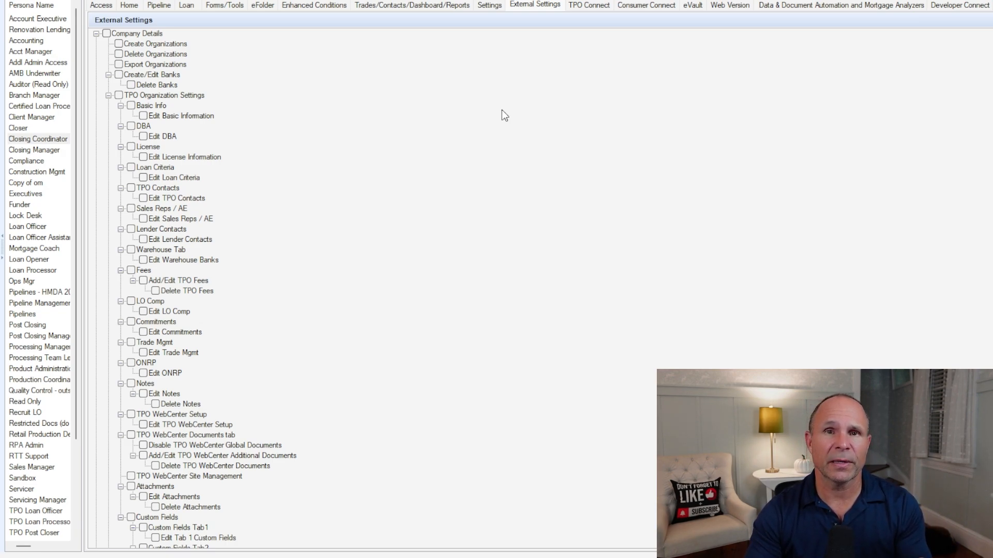
pyautogui.moveTo(495, 14)
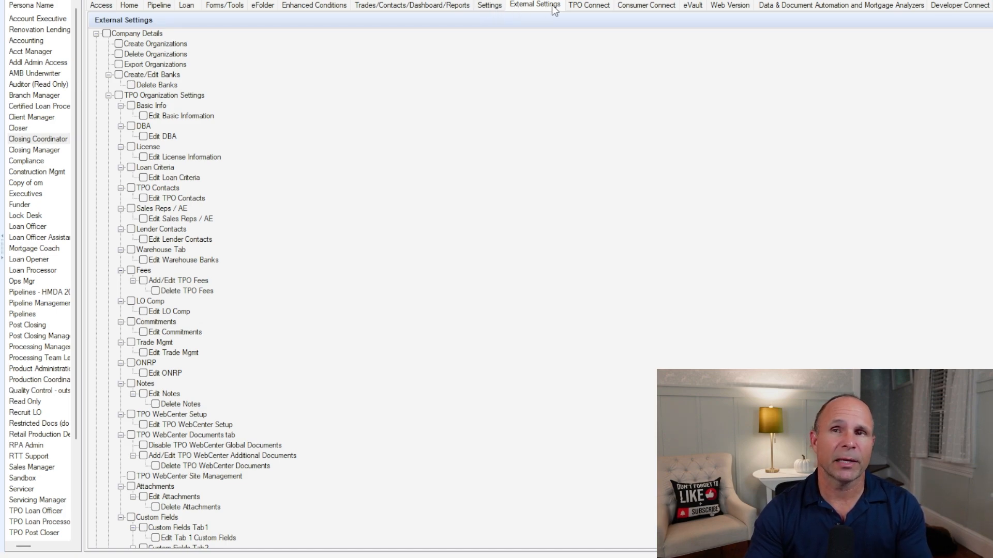
pyautogui.click(587, 5)
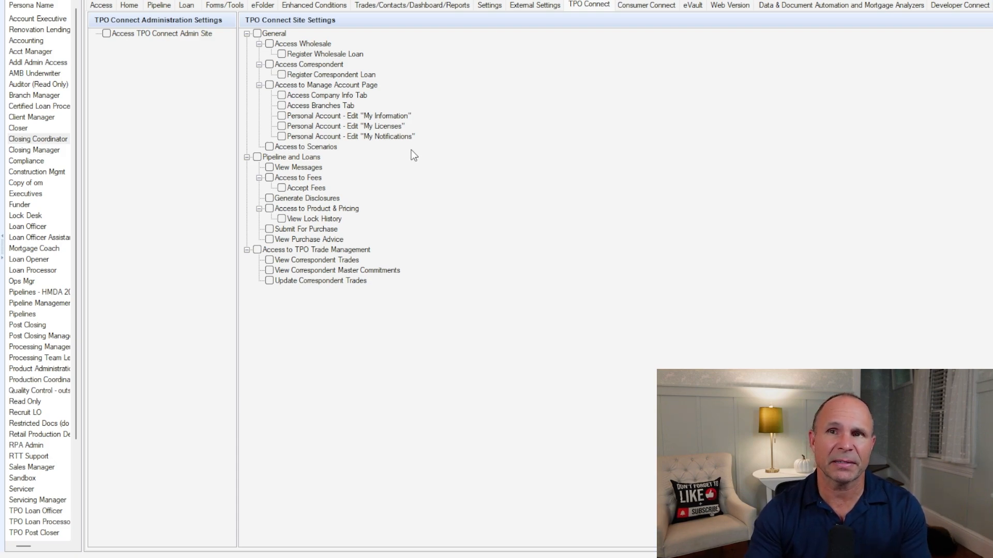
# View Consumer Connect WebAdmin, WebContent and WebAssistant permissions, then the eVault permissions.
pyautogui.click(645, 5)
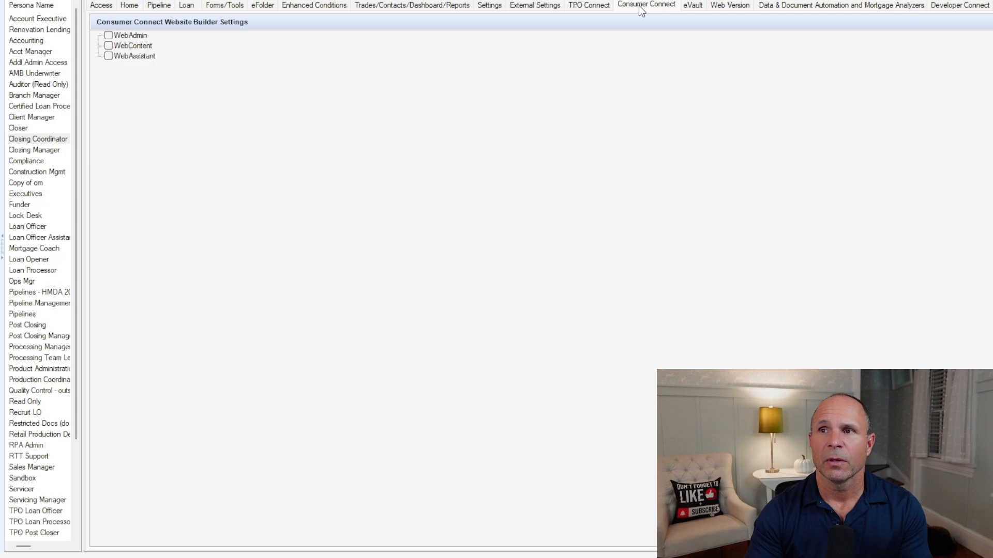
pyautogui.moveTo(443, 194)
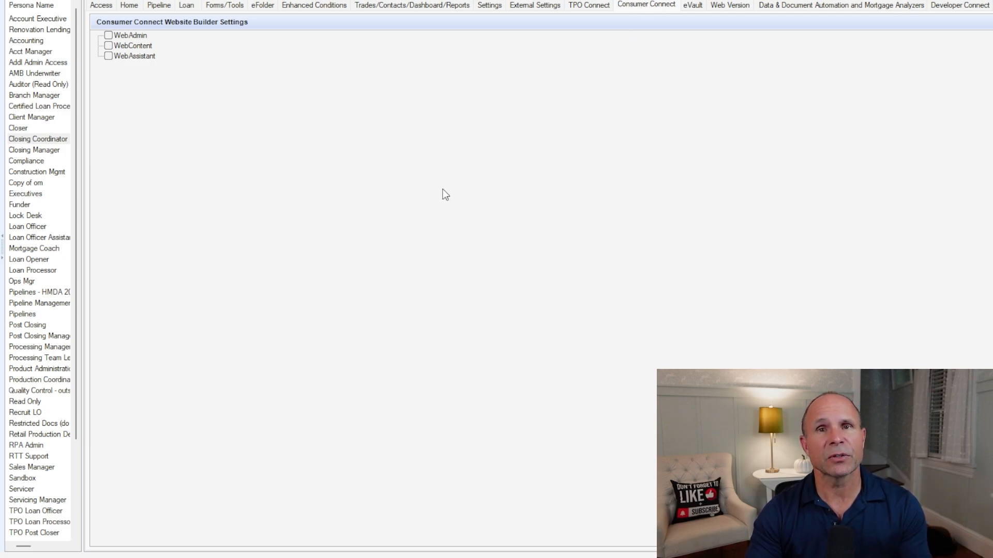
pyautogui.moveTo(292, 124)
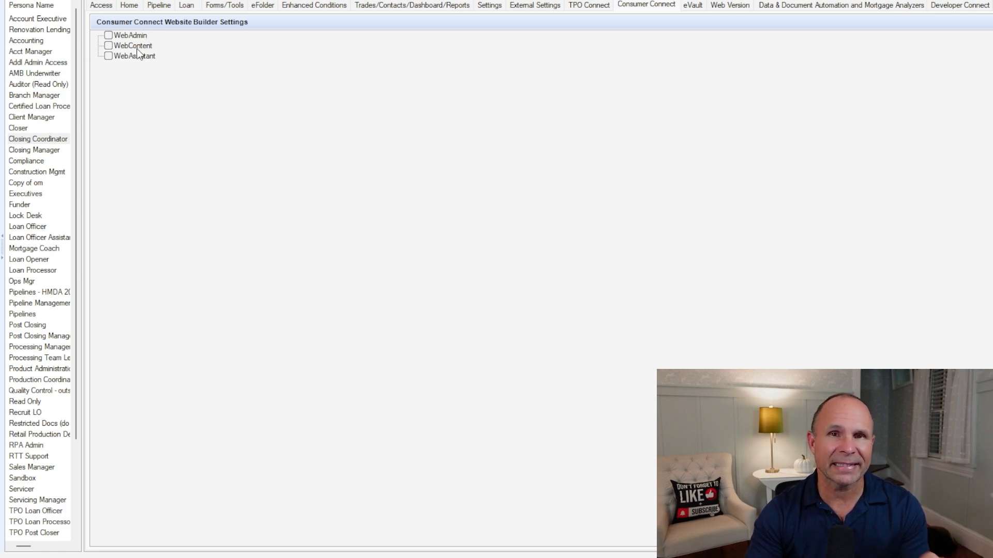
pyautogui.moveTo(141, 63)
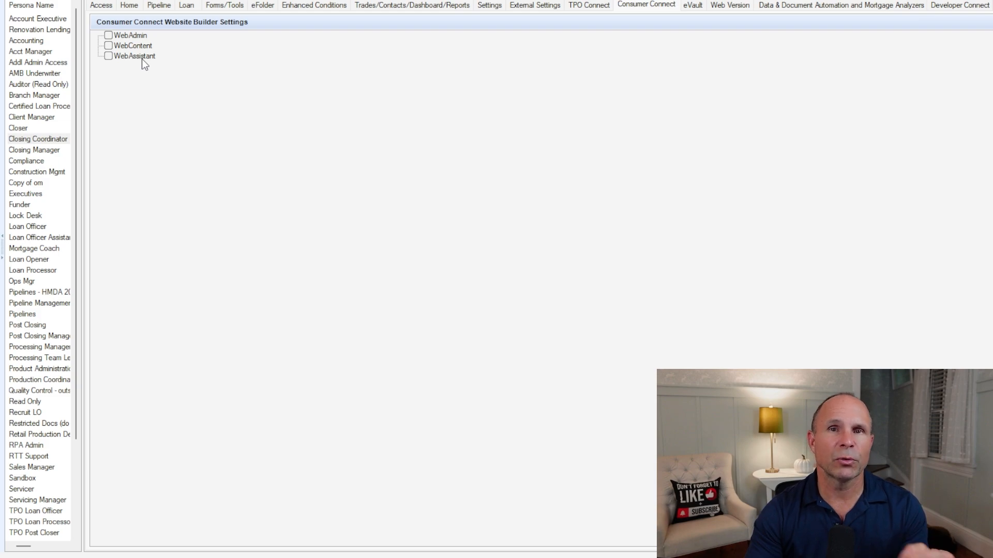
pyautogui.moveTo(610, 57)
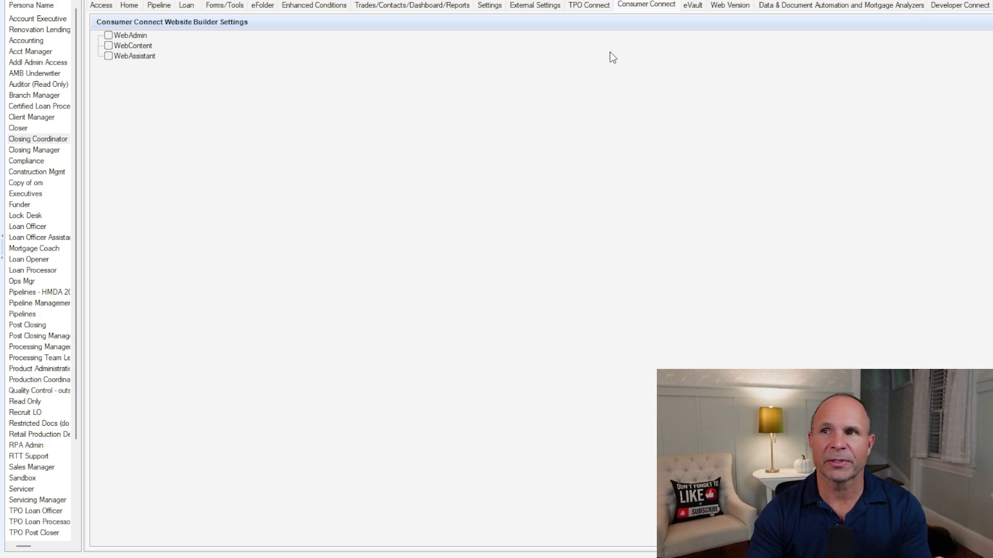
pyautogui.click(693, 5)
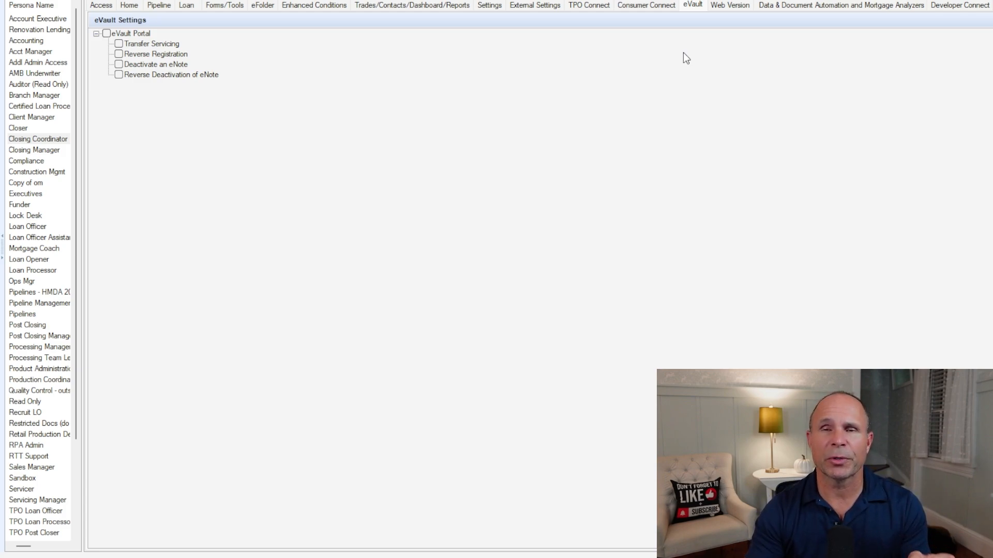
pyautogui.moveTo(161, 96)
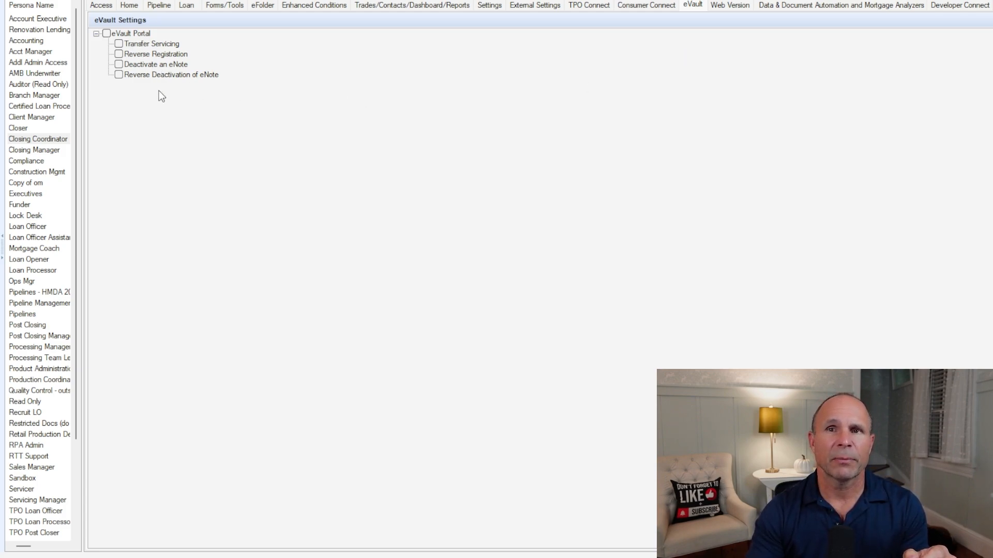
pyautogui.moveTo(689, 11)
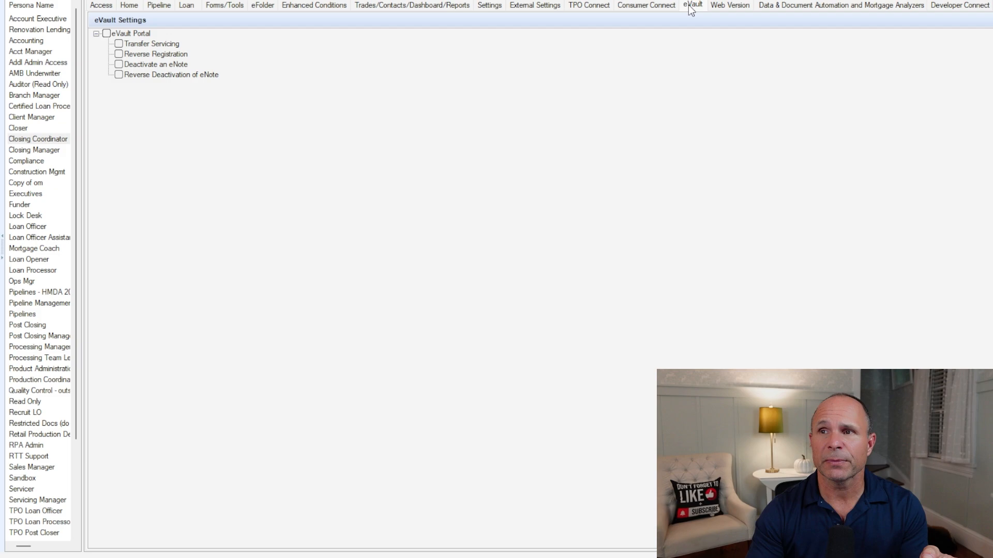
# Review eVault permissions like transferring servicing and deactivating eNotes, then move to web version permissions.
pyautogui.click(729, 5)
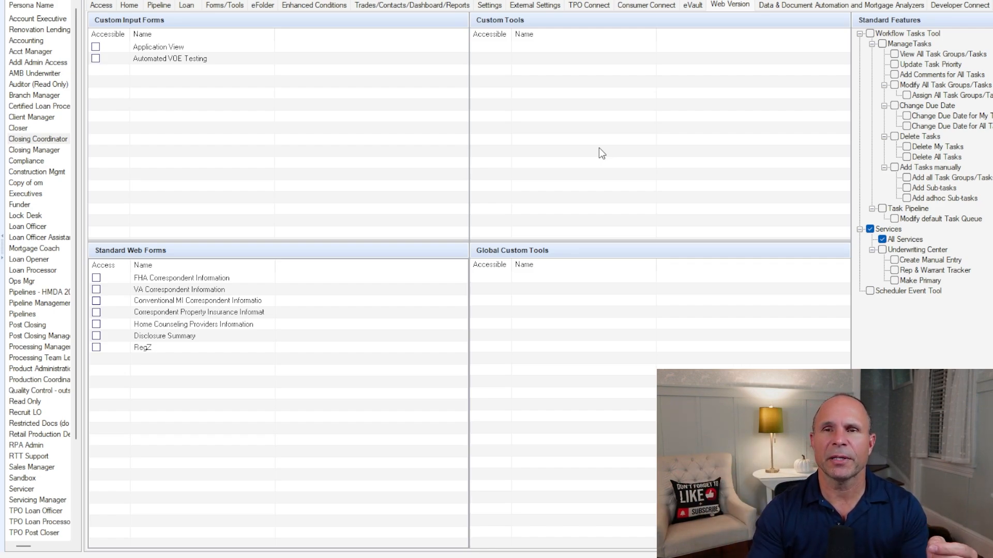
pyautogui.moveTo(399, 87)
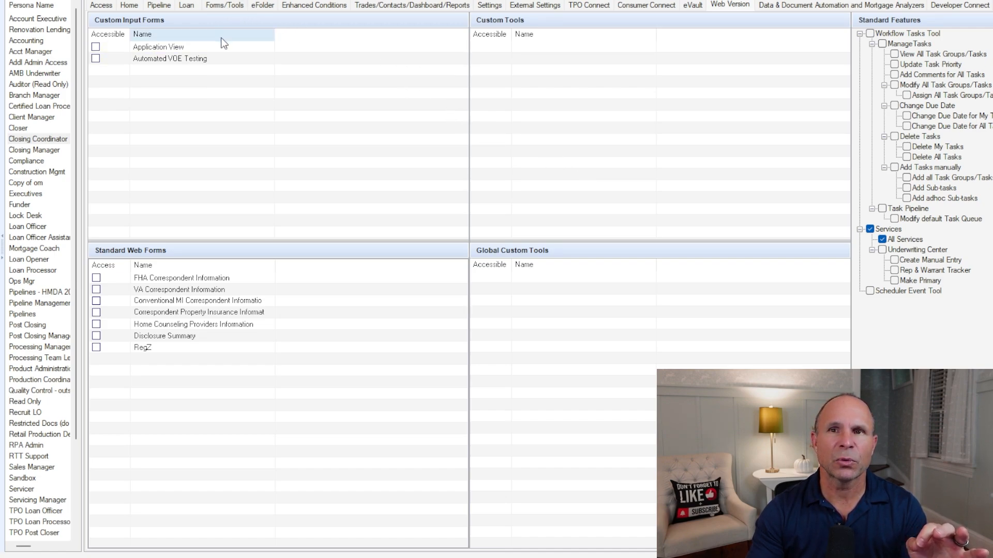
pyautogui.moveTo(573, 88)
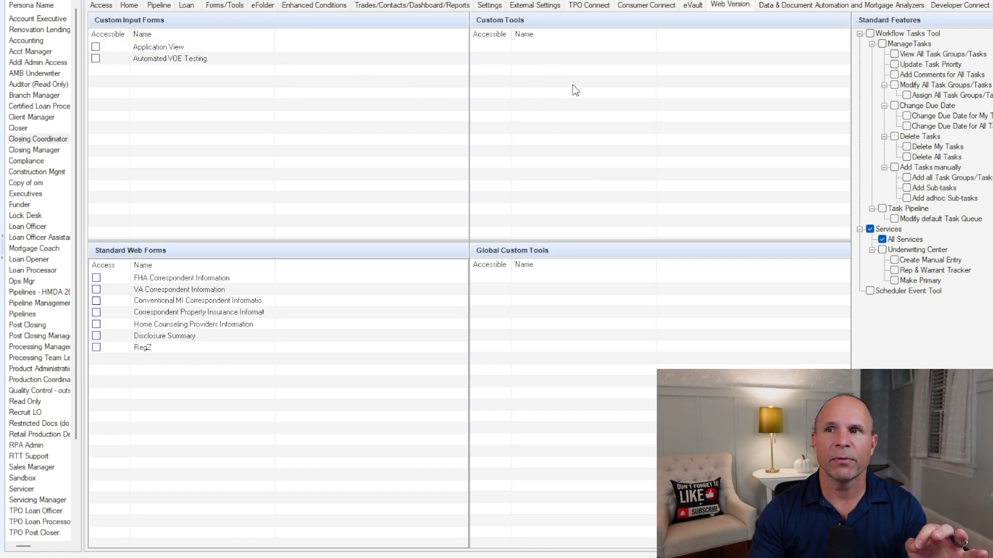
pyautogui.moveTo(582, 166)
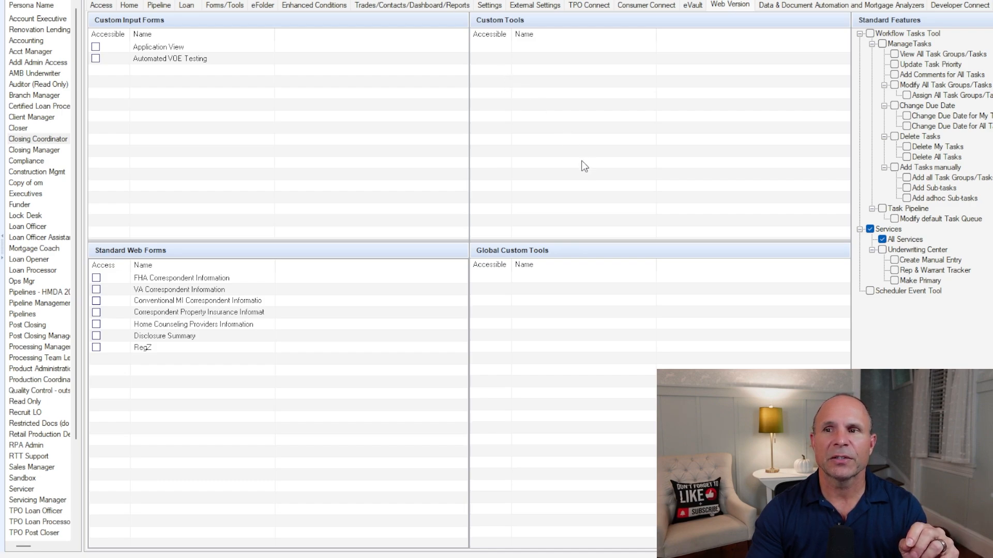
pyautogui.moveTo(373, 387)
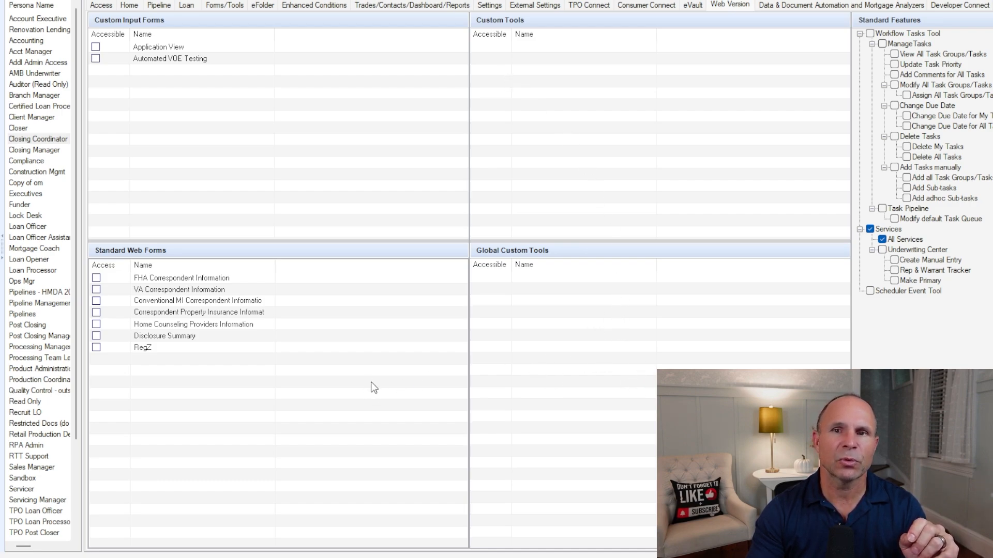
# Show the Closing Coordinator's Data & Document Automation and Mortgage Analyzers access settings.
pyautogui.click(179, 289)
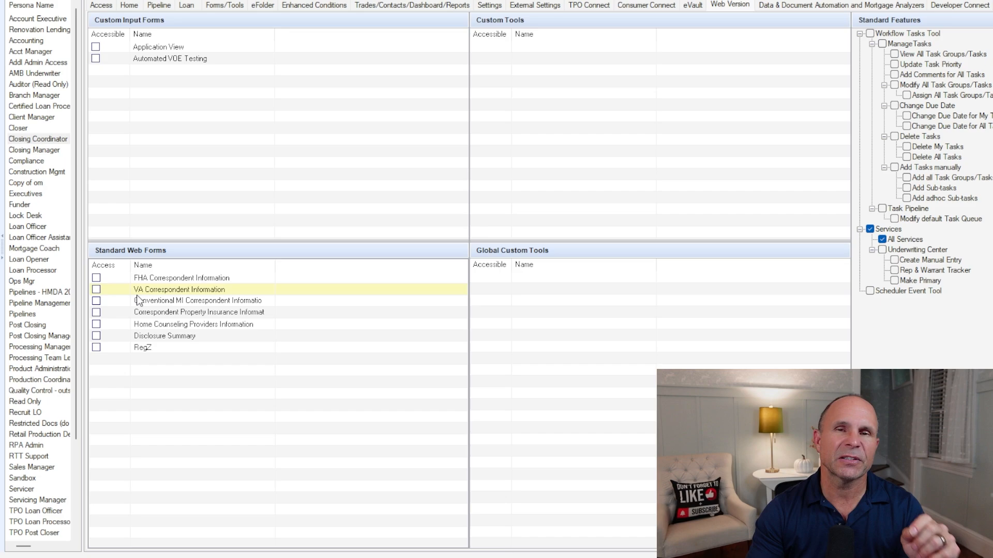
pyautogui.click(198, 311)
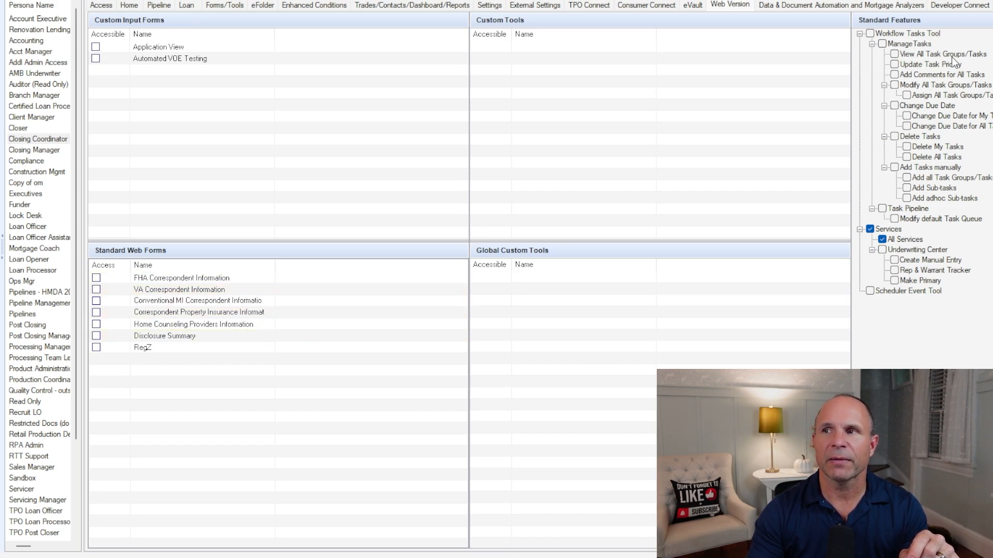
pyautogui.moveTo(967, 68)
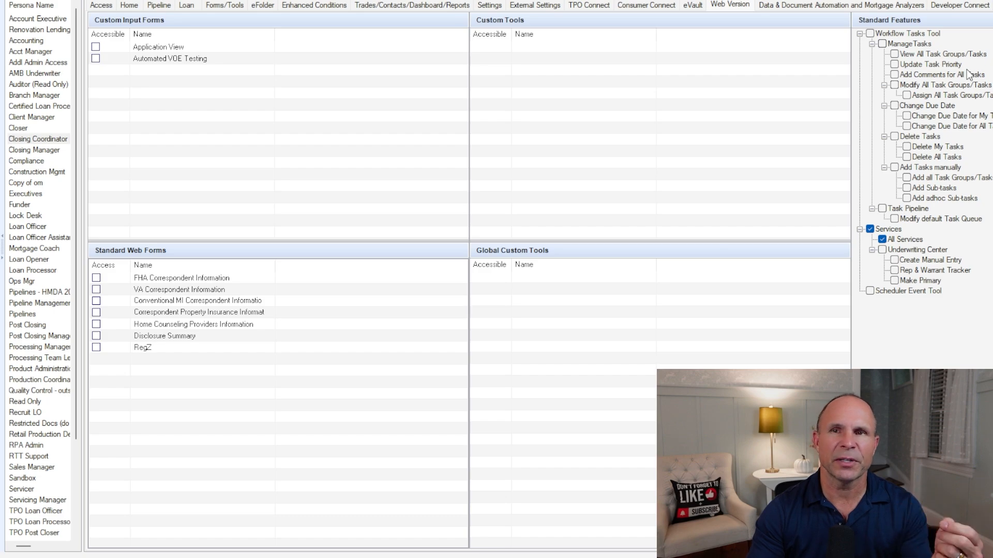
pyautogui.moveTo(943, 248)
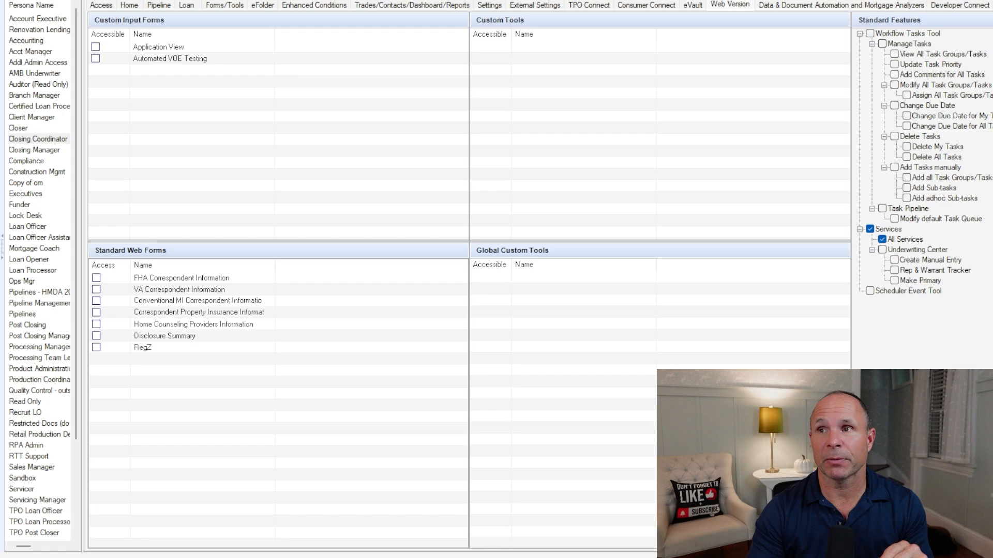
pyautogui.click(841, 5)
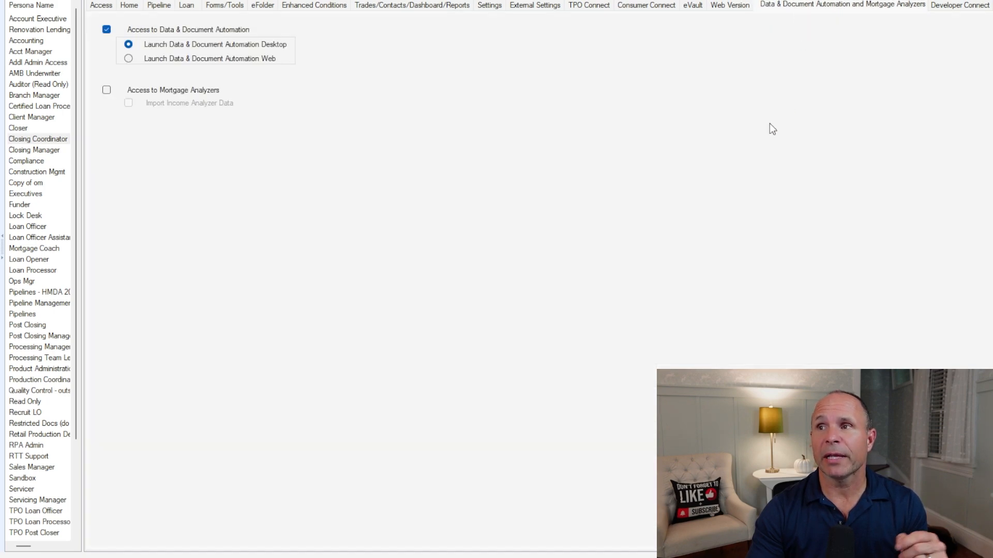
pyautogui.moveTo(645, 174)
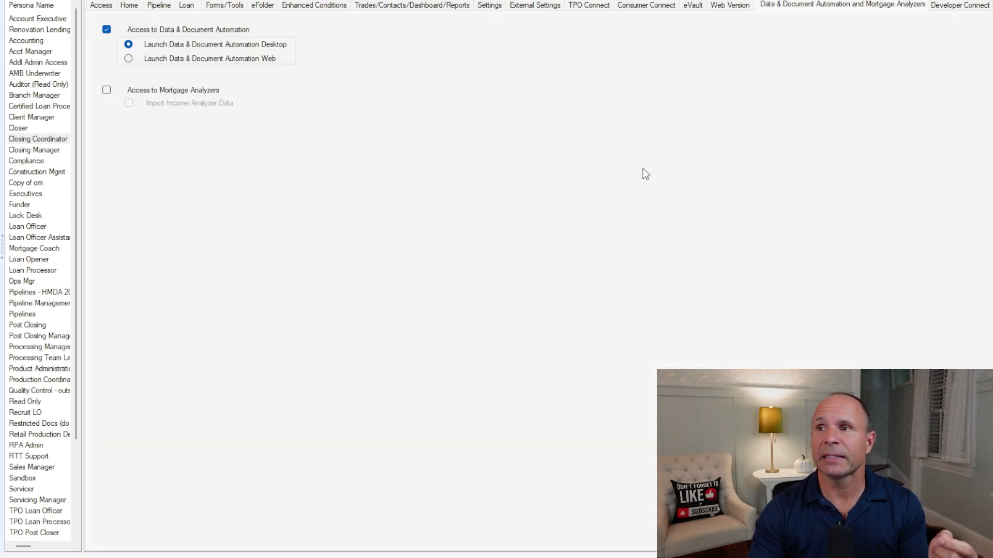
pyautogui.moveTo(627, 170)
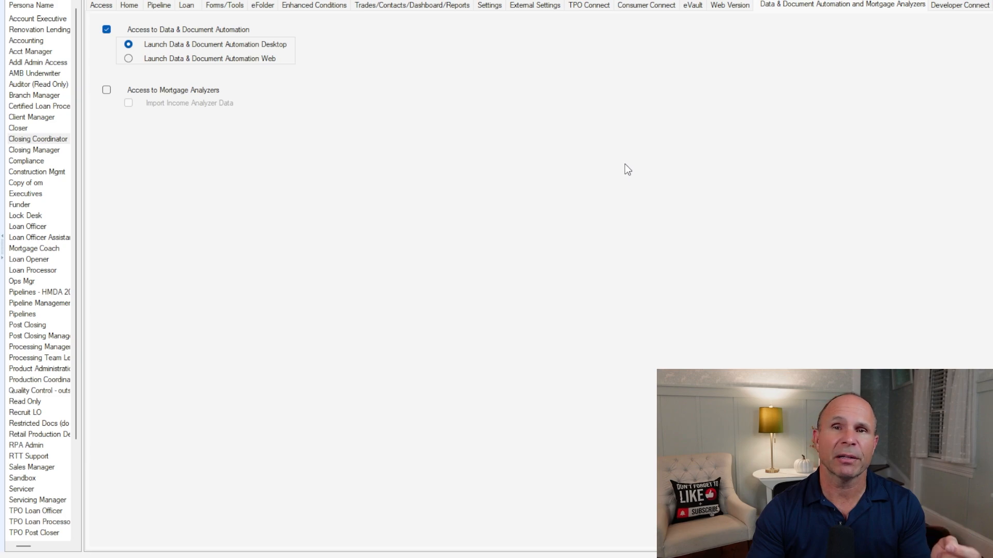
pyautogui.moveTo(188, 77)
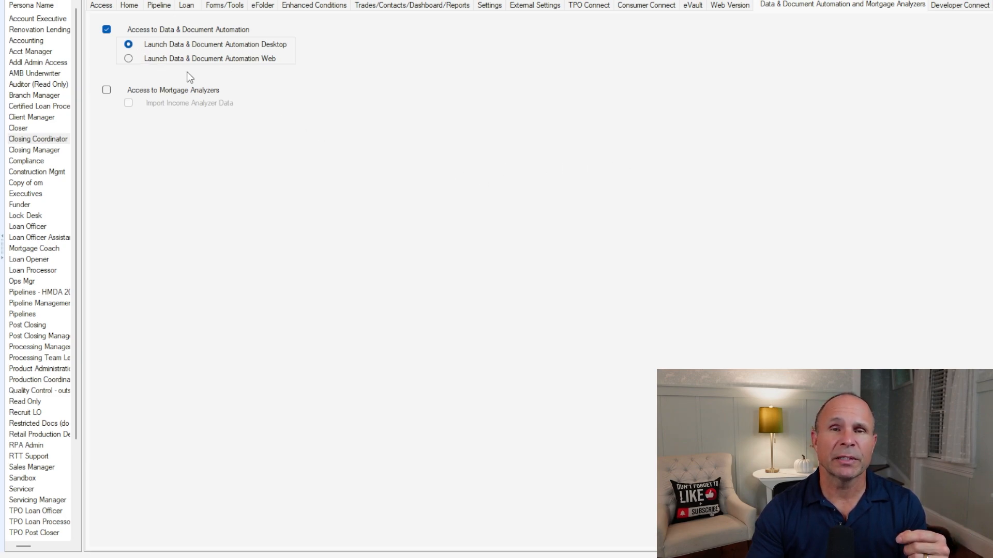
pyautogui.moveTo(179, 72)
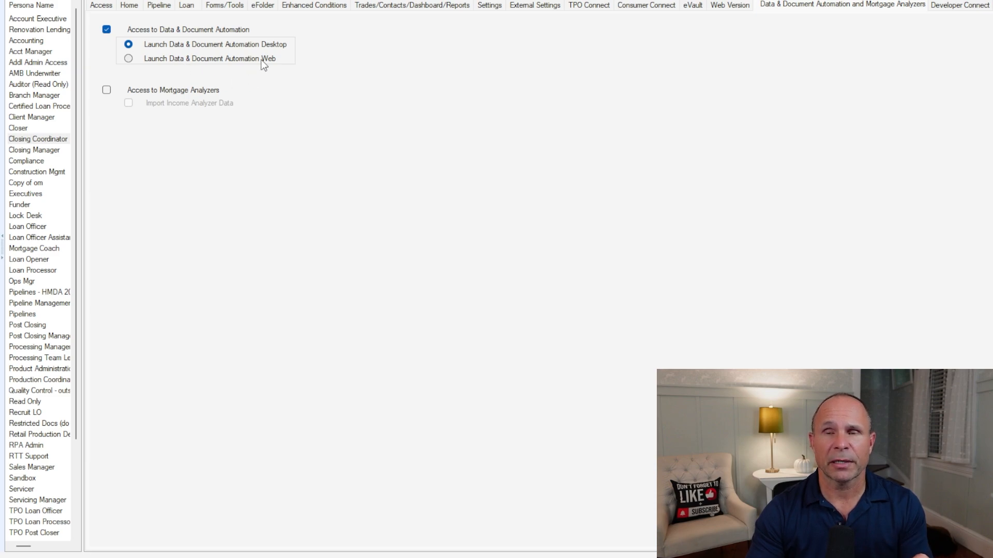
pyautogui.moveTo(179, 69)
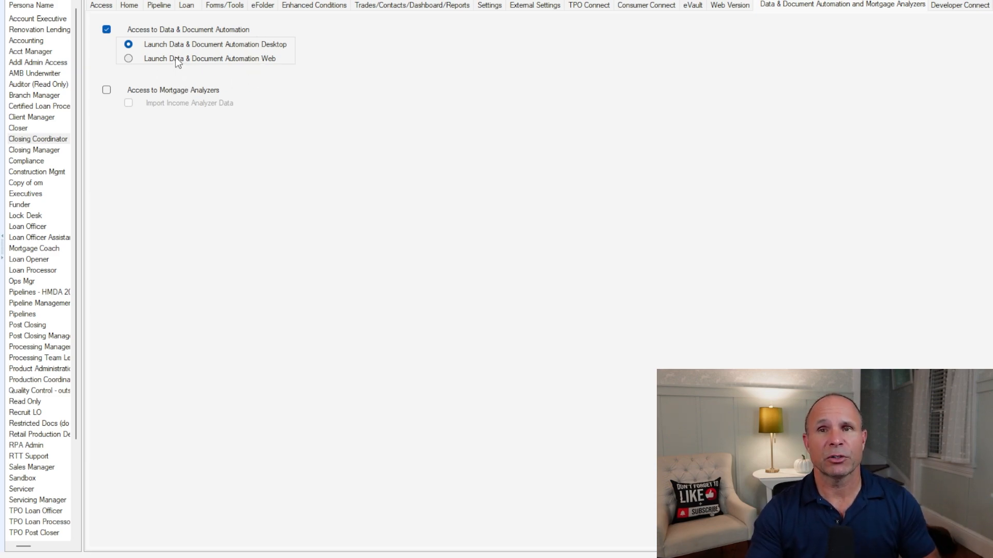
pyautogui.moveTo(188, 94)
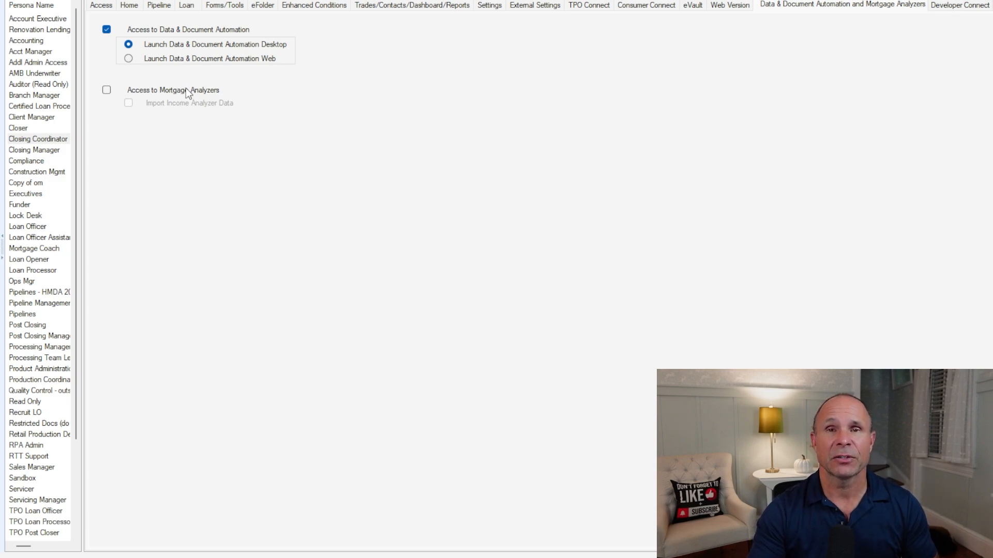
# Switch to the Developer Connect tab for the Closing Coordinator persona.
pyautogui.click(959, 5)
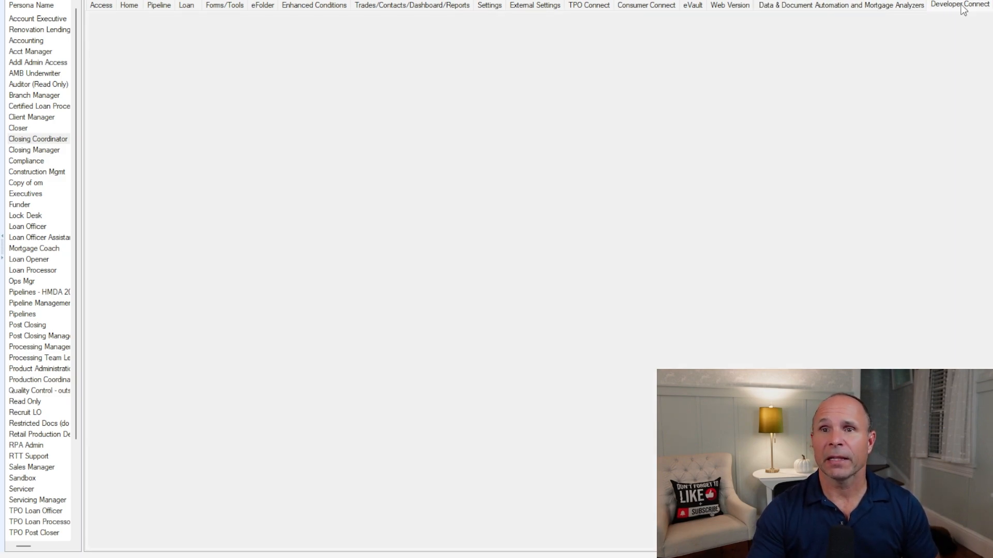
# Review the Developer Connect webhook options, then go back to Home Page Modules.
pyautogui.click(959, 6)
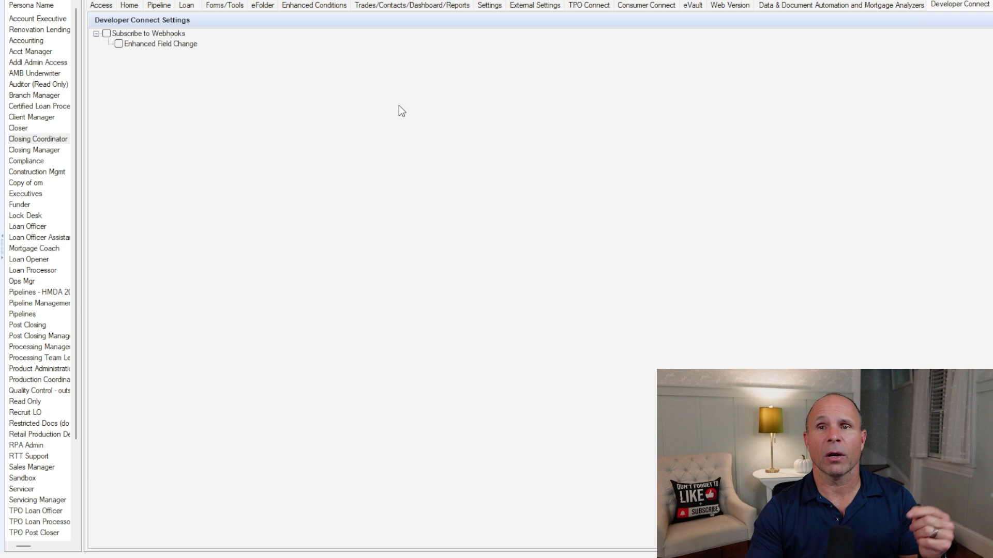
pyautogui.moveTo(198, 91)
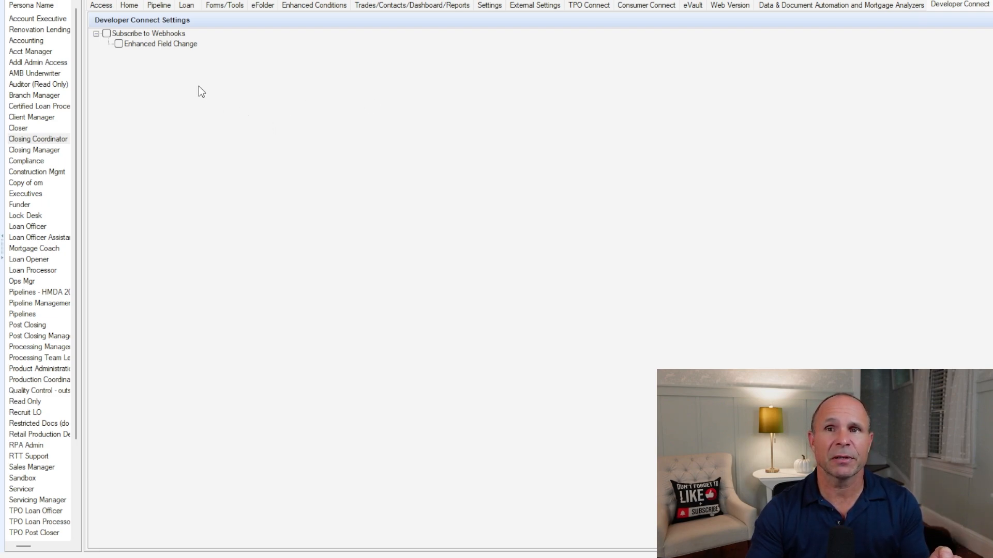
pyautogui.moveTo(174, 53)
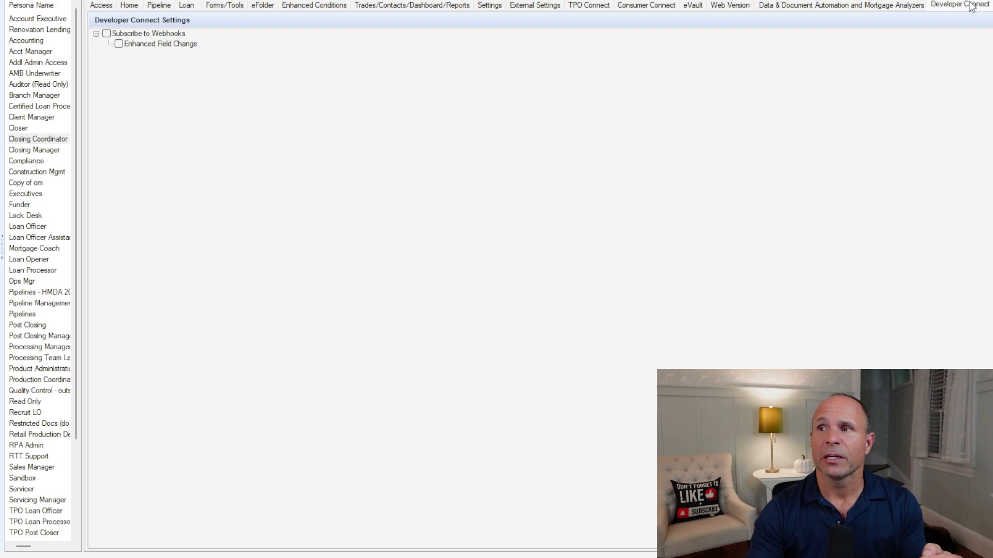
pyautogui.moveTo(662, 204)
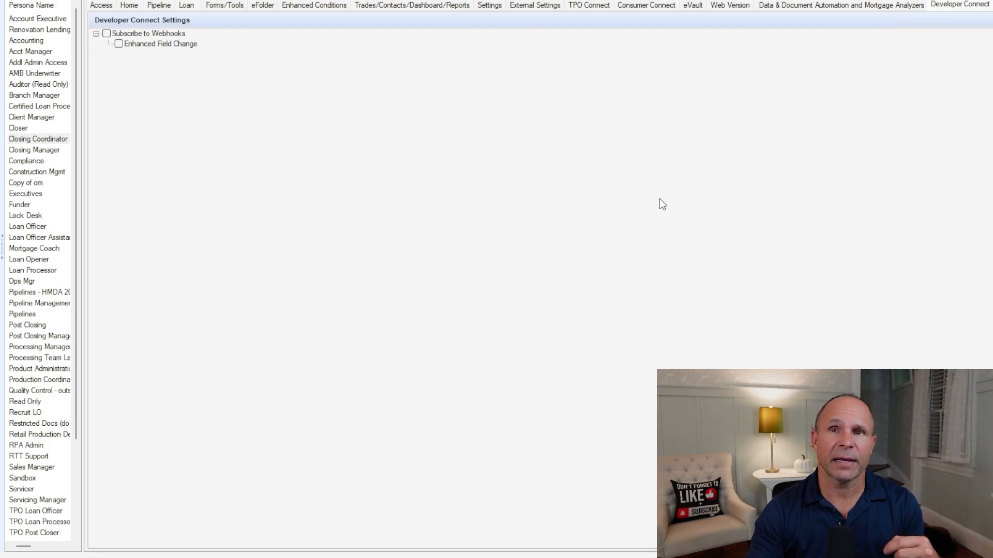
pyautogui.moveTo(378, 133)
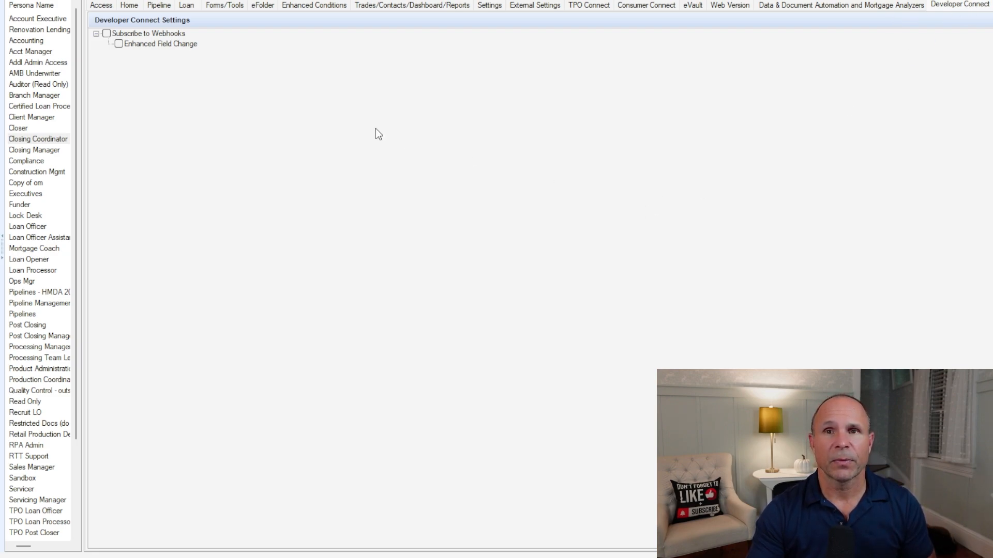
pyautogui.moveTo(131, 80)
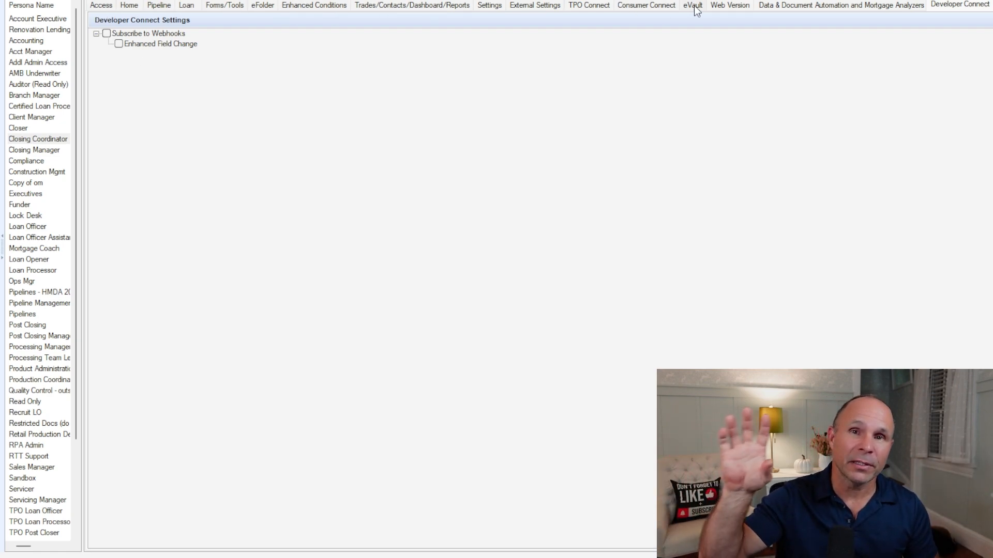
pyautogui.moveTo(351, 33)
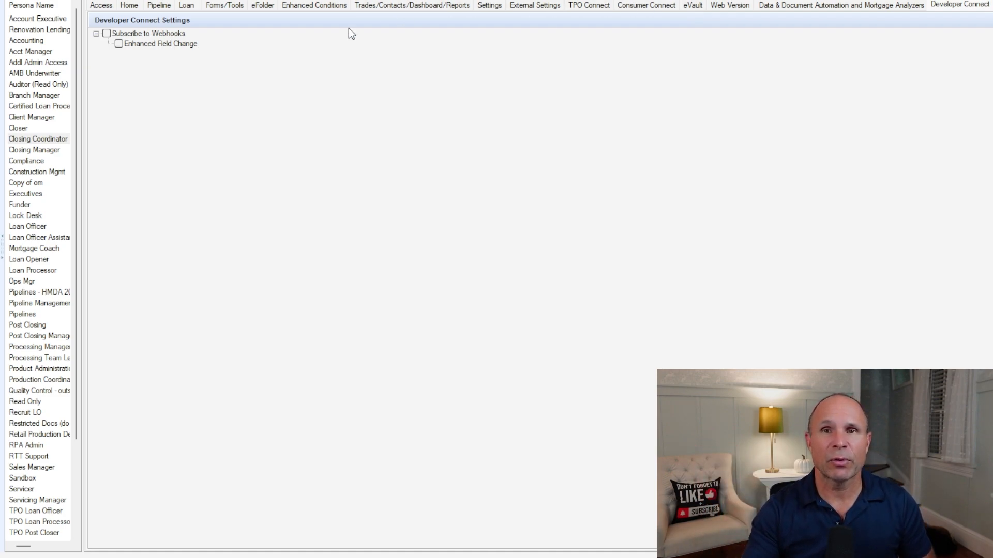
pyautogui.moveTo(29, 298)
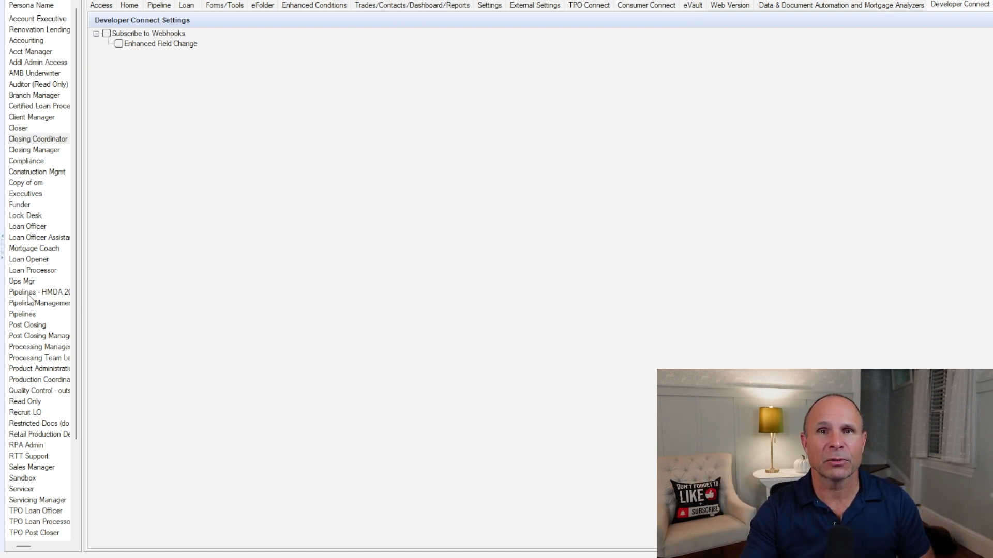
pyautogui.moveTo(45, 373)
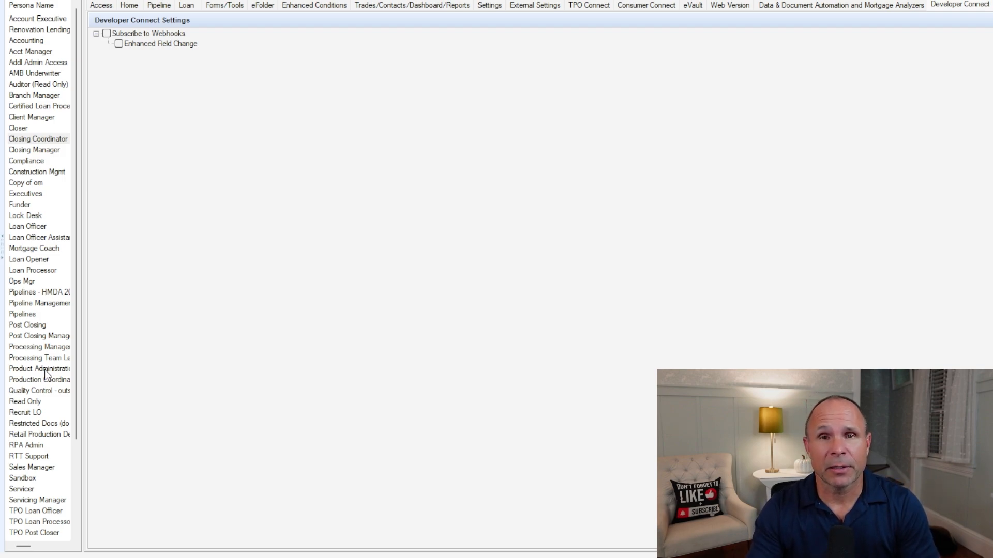
pyautogui.moveTo(90, 282)
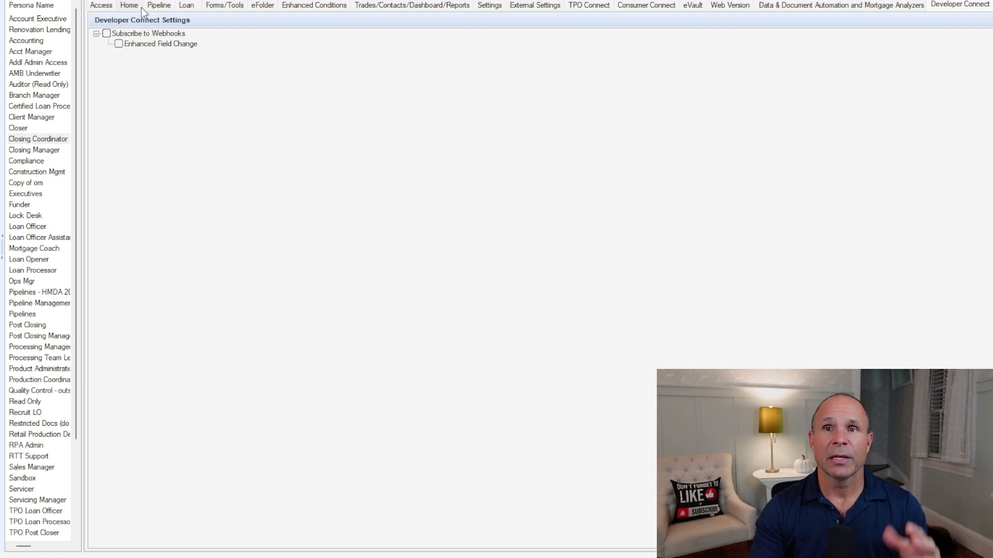
pyautogui.click(129, 5)
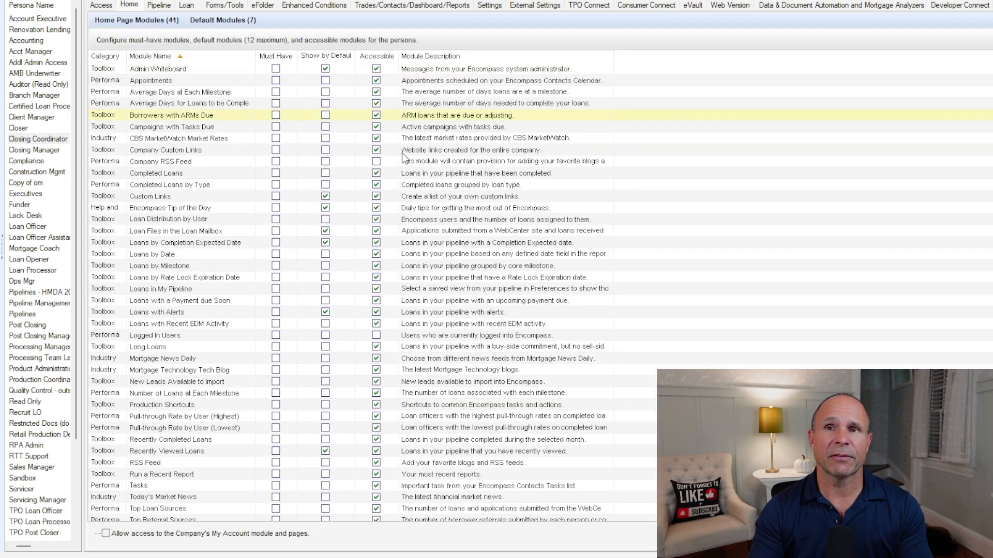
# Show the Closing Coordinator's pipeline views, hidden columns and pipeline task permissions.
pyautogui.click(160, 6)
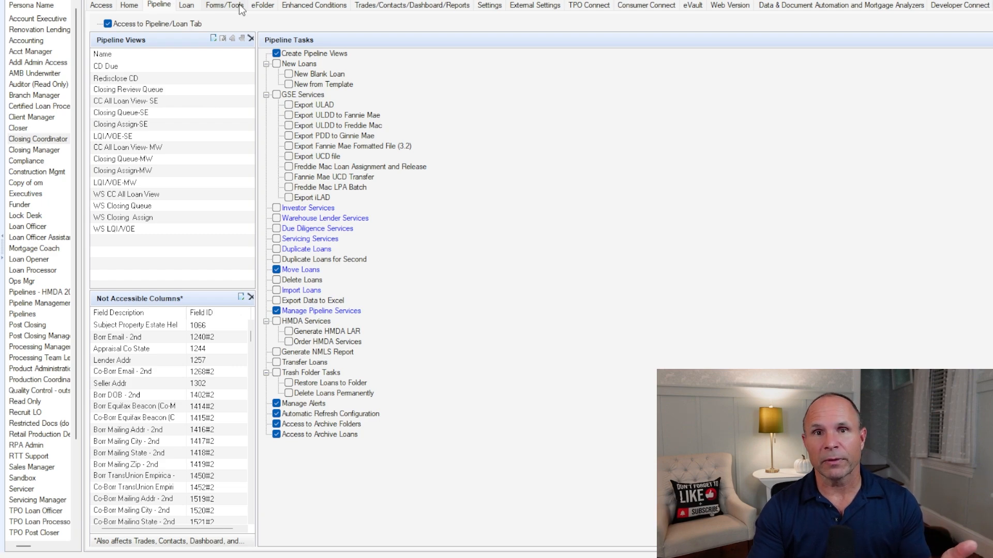
pyautogui.moveTo(259, 6)
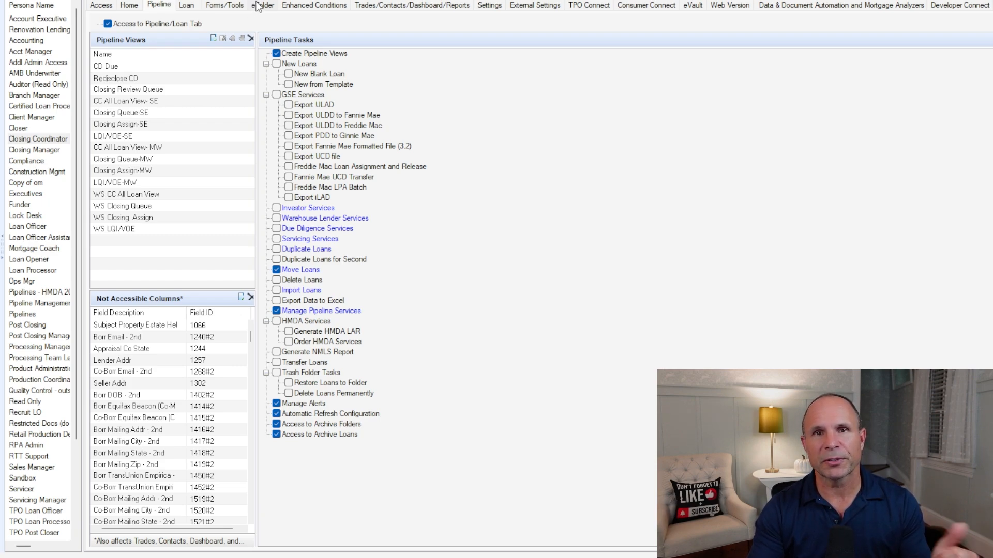